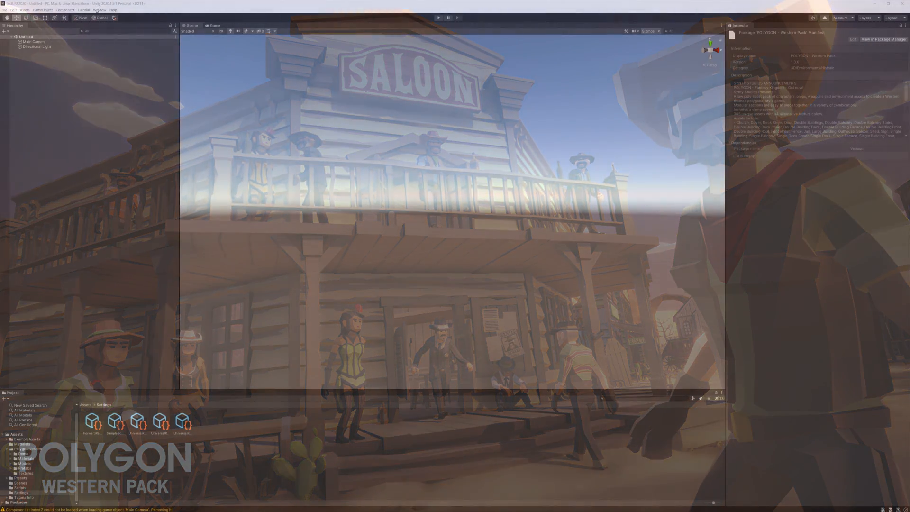
Review the POLYGON - Western Pack in the Package Manager, then close it
{"action": "left_click", "coordinate": [99, 10]}
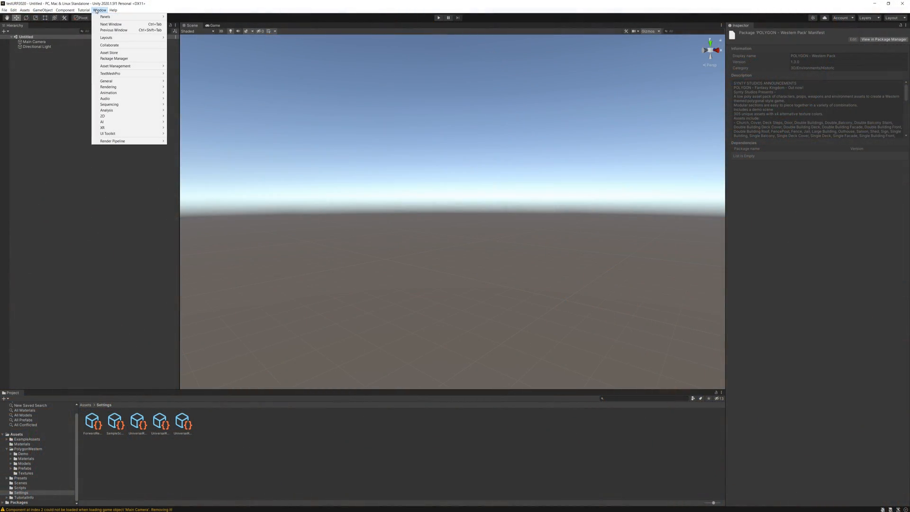
{"action": "mouse_move", "coordinate": [114, 59]}
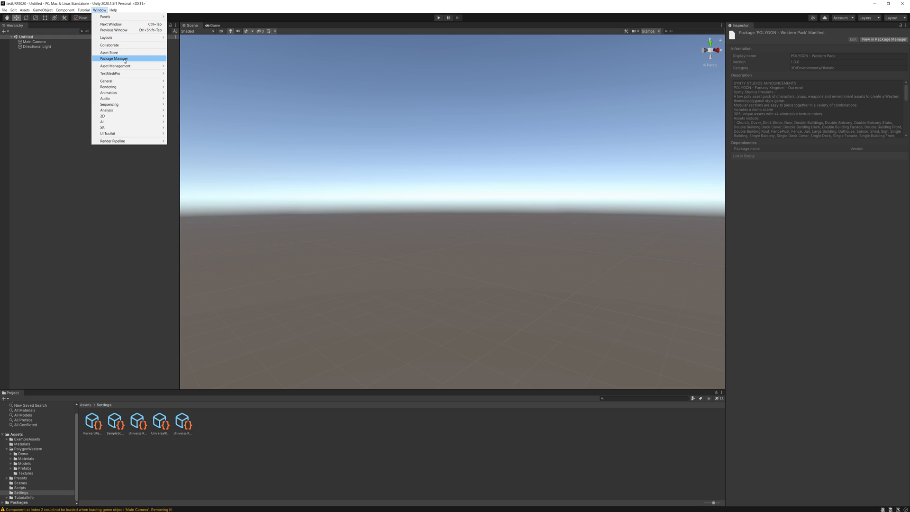
{"action": "left_click", "coordinate": [114, 57]}
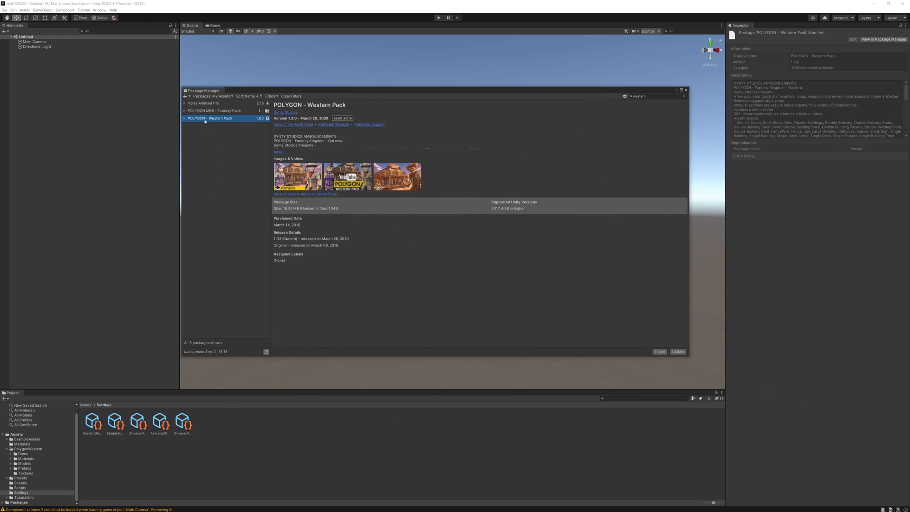
{"action": "left_click", "coordinate": [211, 95]}
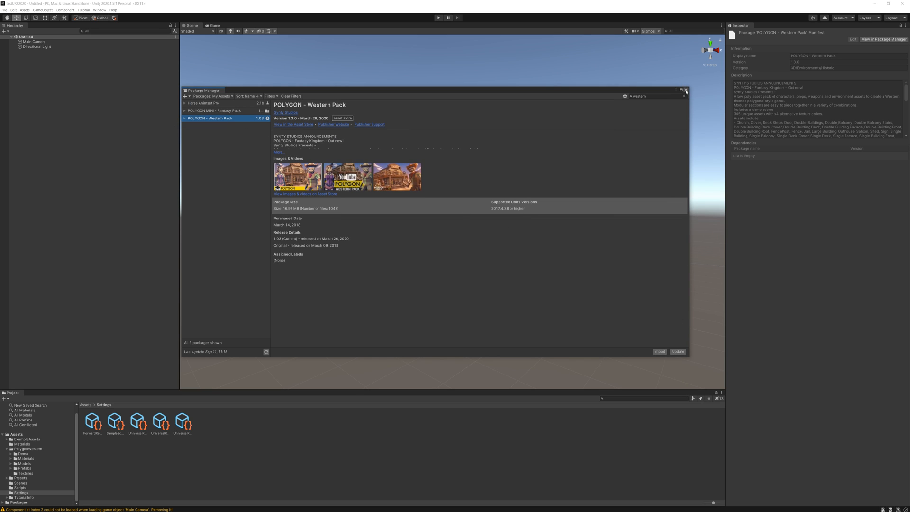
{"action": "left_click", "coordinate": [685, 90]}
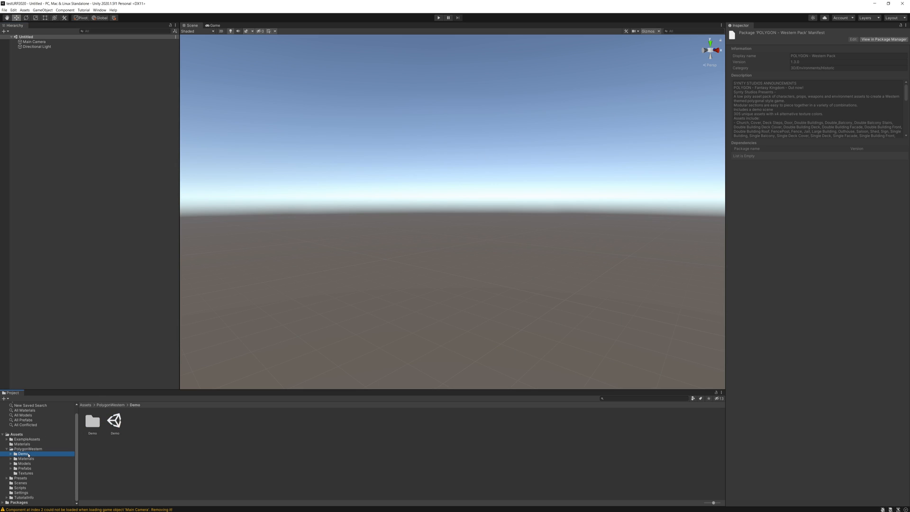
Open the Polygon Western Demo scene and upgrade all project materials to UniversalRP
{"action": "left_click", "coordinate": [114, 420]}
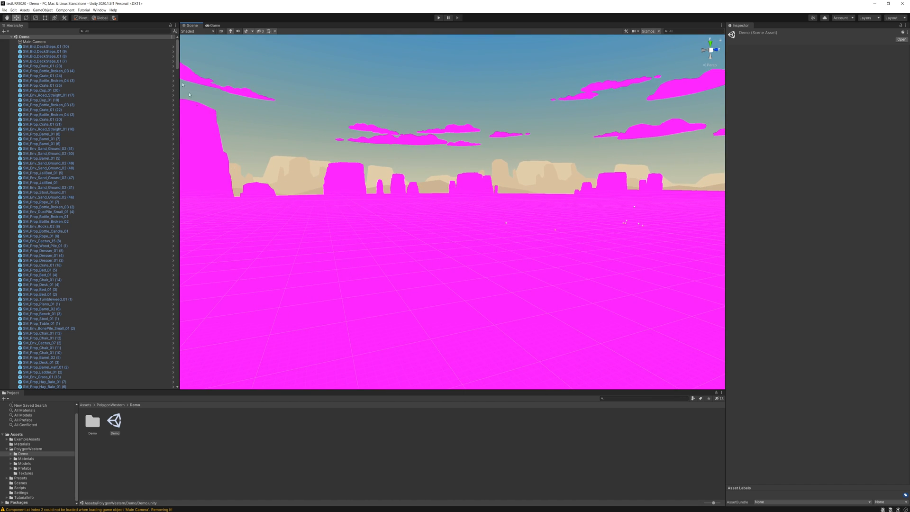
{"action": "left_click", "coordinate": [13, 10]}
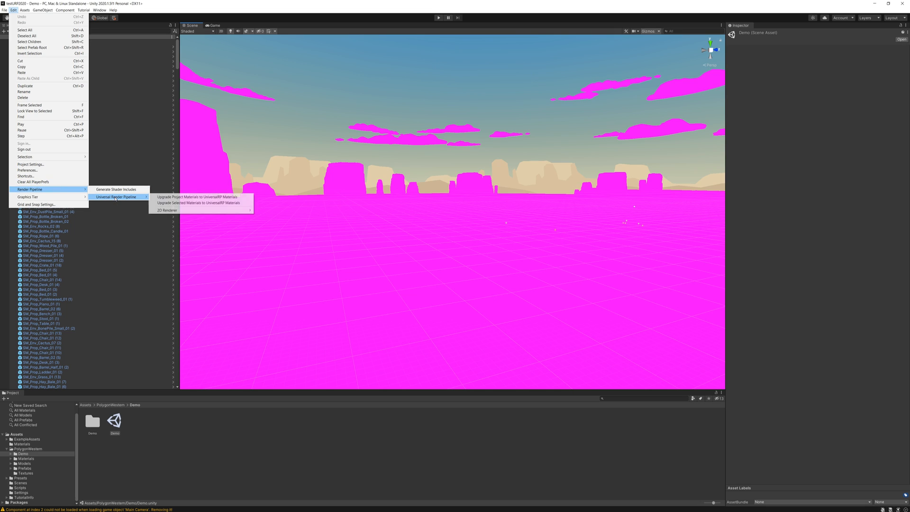
{"action": "left_click", "coordinate": [197, 197]}
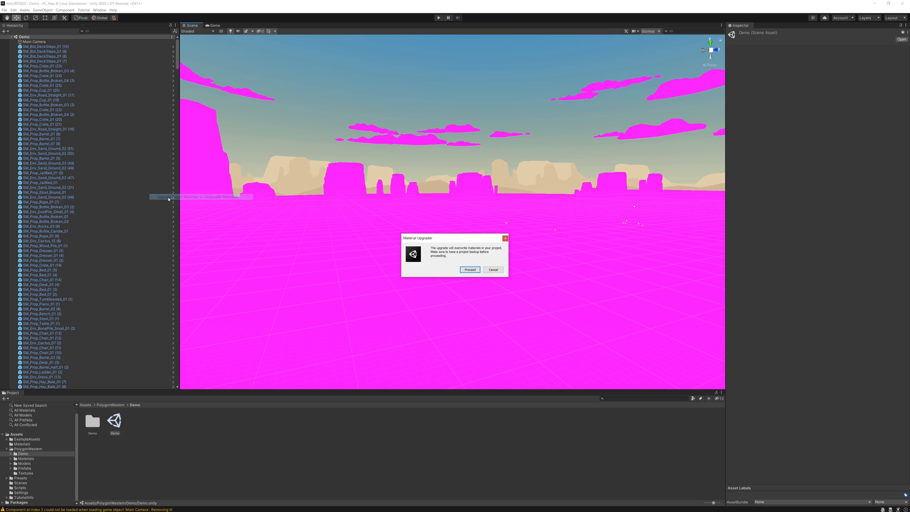
{"action": "left_click", "coordinate": [469, 269]}
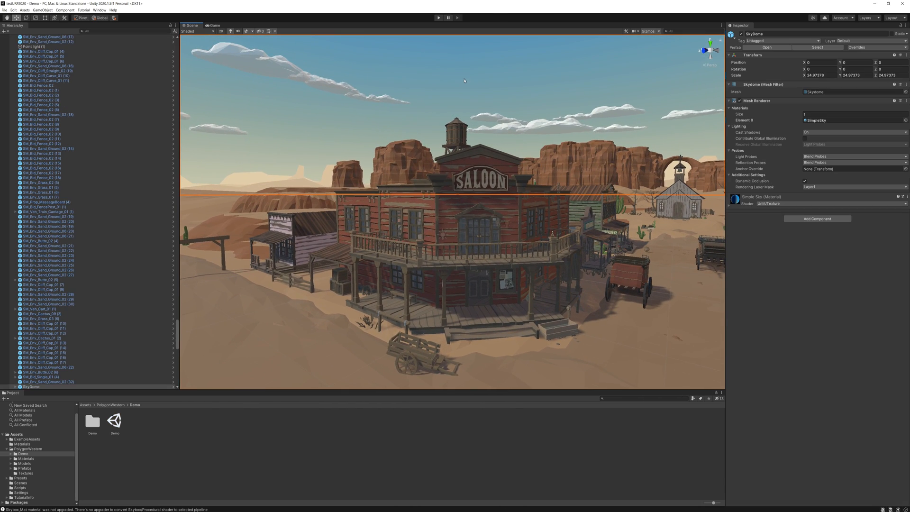
{"action": "mouse_move", "coordinate": [728, 208]}
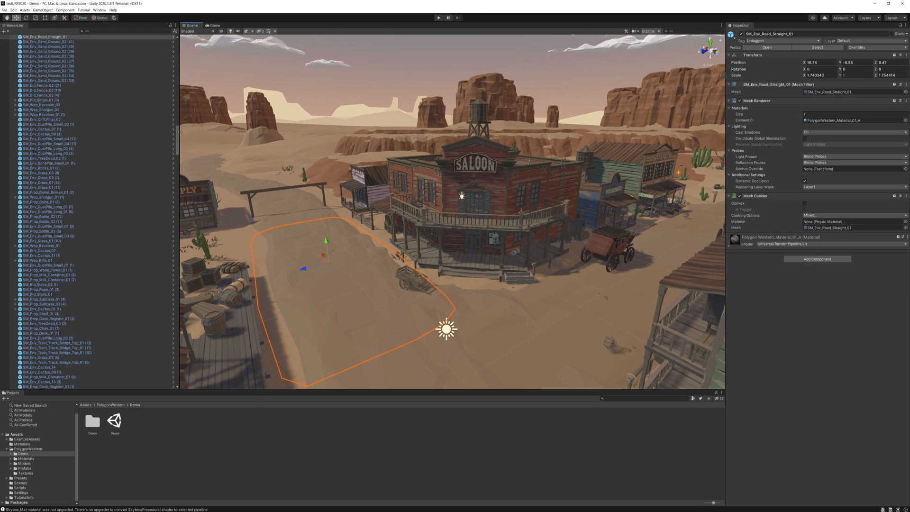
Zoom the Scene view over the saloon and main street
{"action": "scroll", "scroll_direction": "down", "scroll_amount": 3}
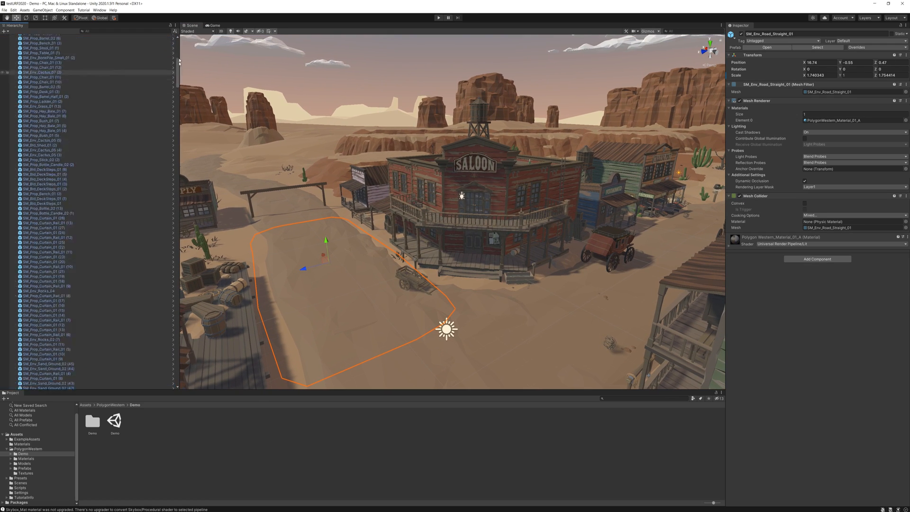
In the Lighting window, raise Environment Lighting Intensity, then return it to about 1
{"action": "left_click", "coordinate": [99, 10]}
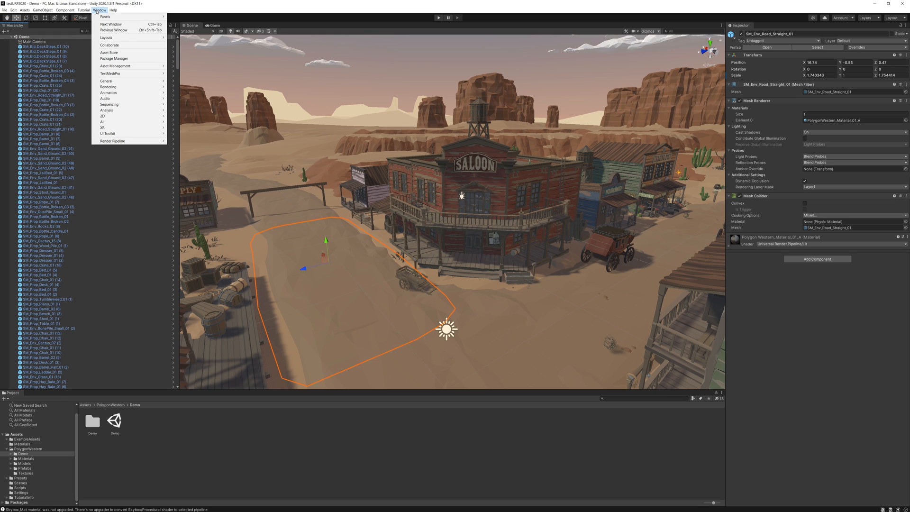
{"action": "mouse_move", "coordinate": [115, 87]}
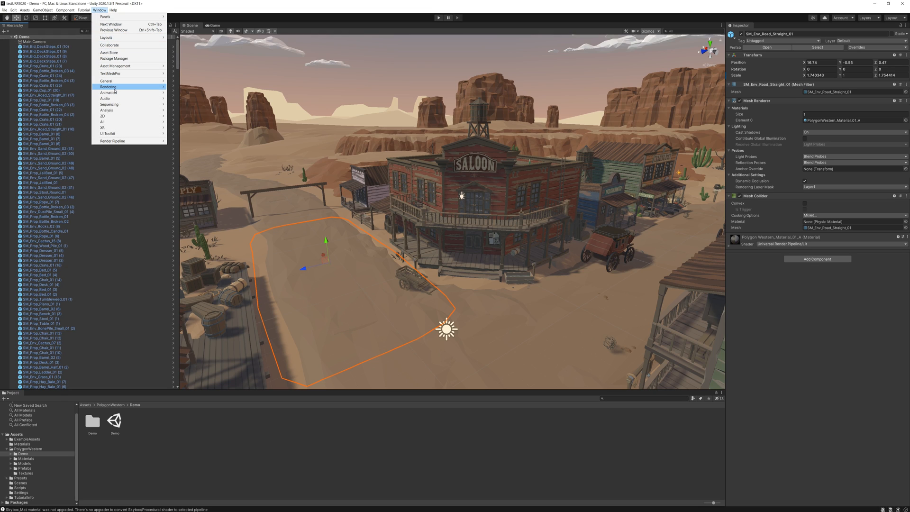
{"action": "mouse_move", "coordinate": [108, 87]}
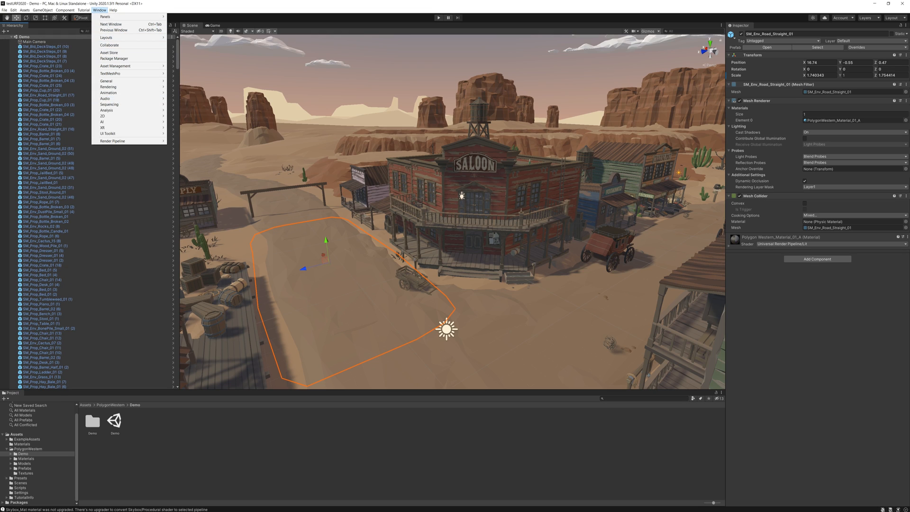
{"action": "left_click", "coordinate": [108, 86]}
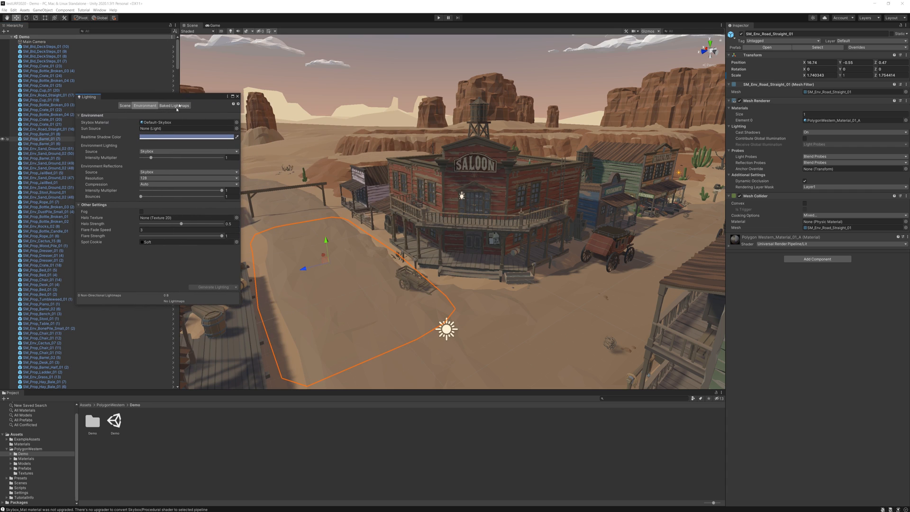
{"action": "left_click_drag", "start_coordinate": [150, 158], "coordinate": [176, 158]}
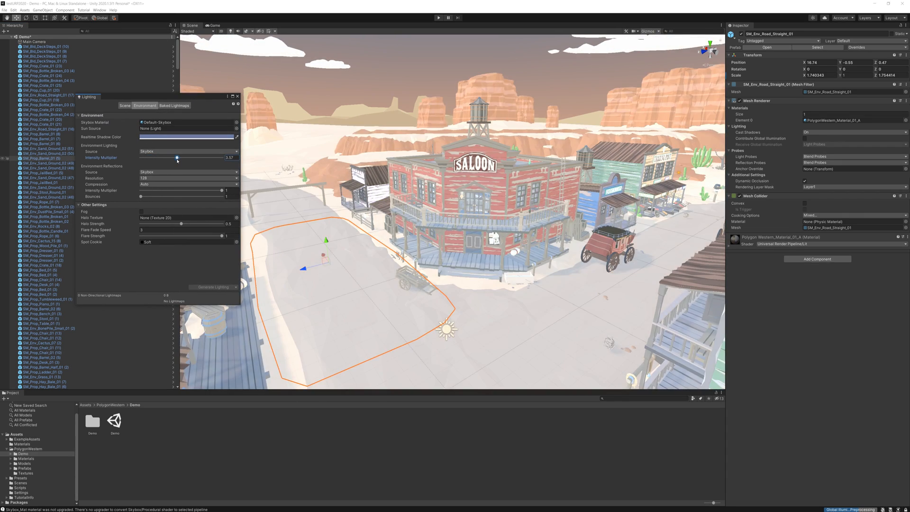
{"action": "left_click_drag", "start_coordinate": [177, 157], "coordinate": [164, 157]}
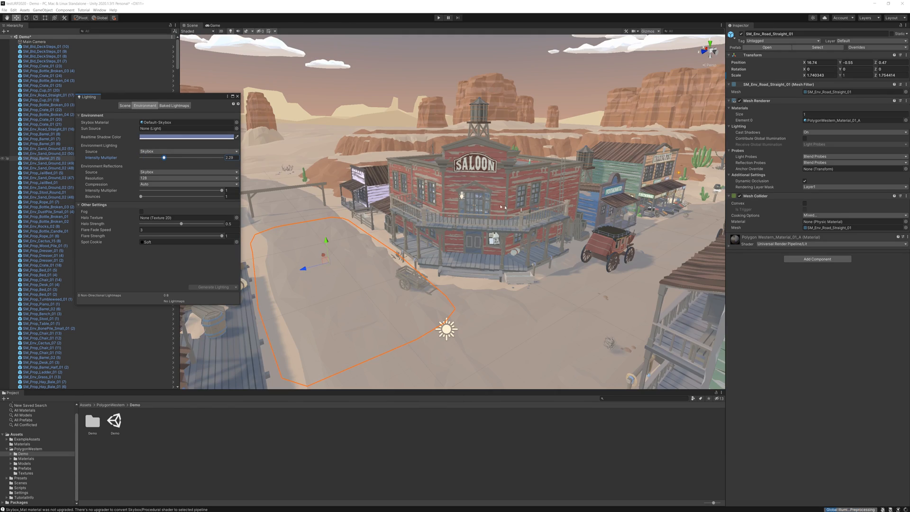
{"action": "left_click_drag", "start_coordinate": [164, 157], "coordinate": [150, 157]}
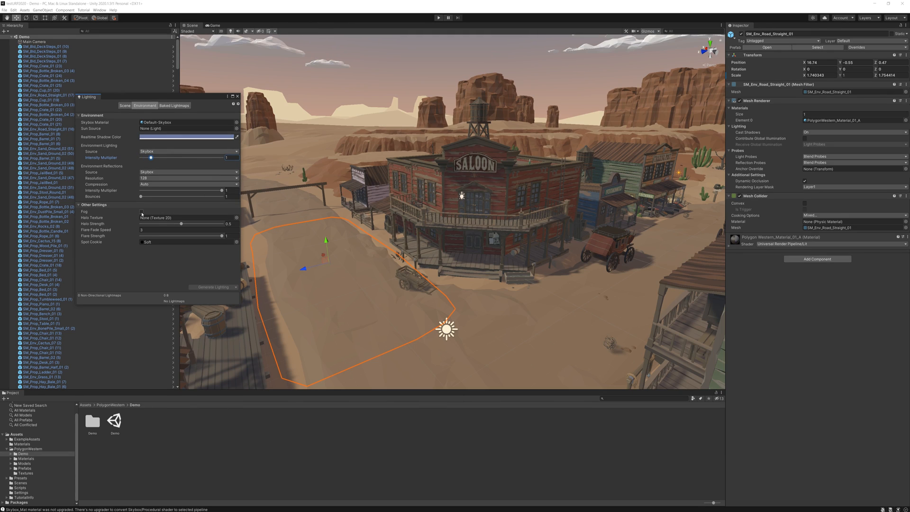
Enable fog and set its colour to warm orange after trying blue and teal
{"action": "left_click", "coordinate": [141, 212]}
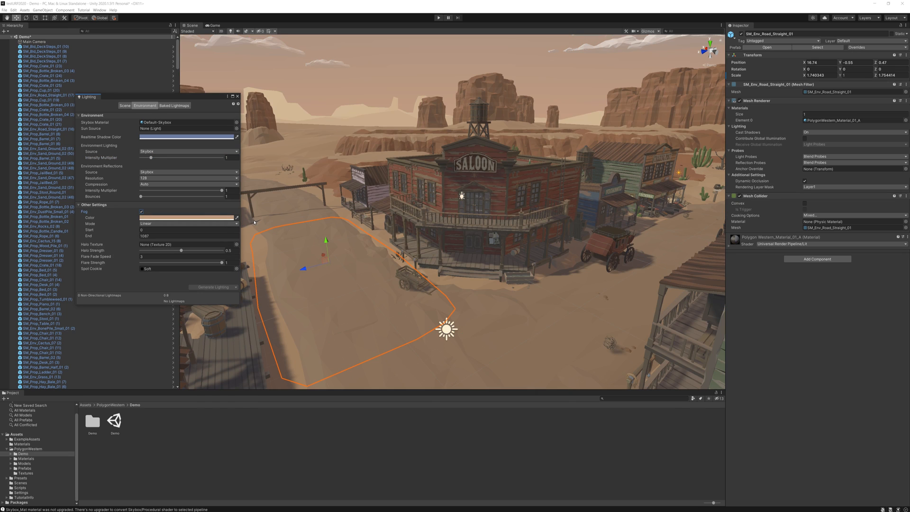
{"action": "mouse_move", "coordinate": [197, 102]}
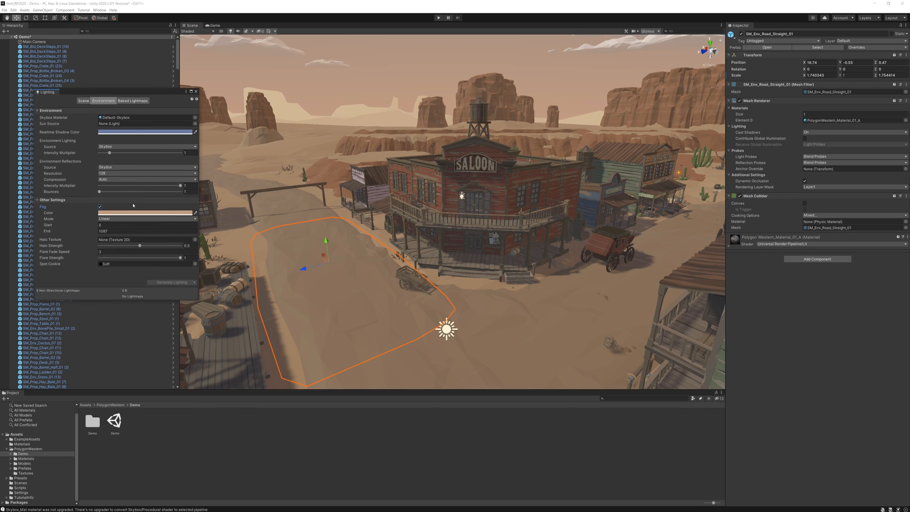
{"action": "left_click", "coordinate": [145, 212]}
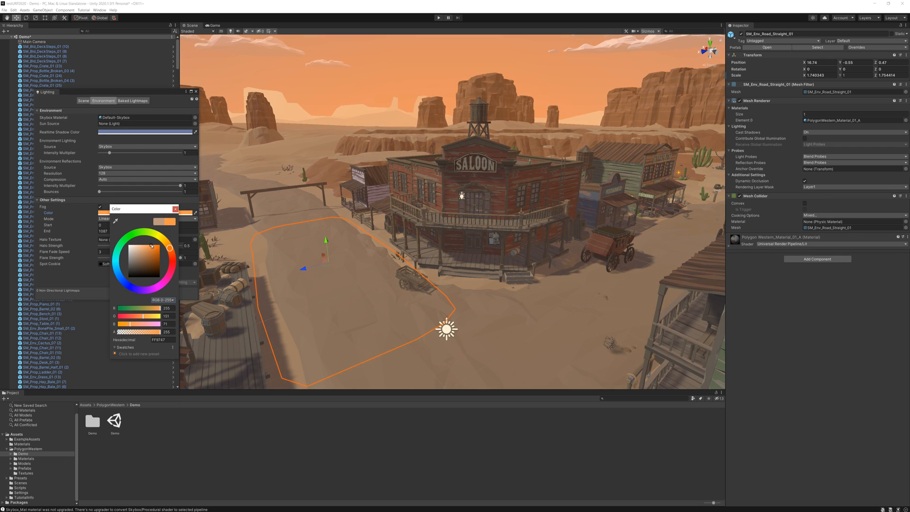
{"action": "left_click", "coordinate": [119, 272]}
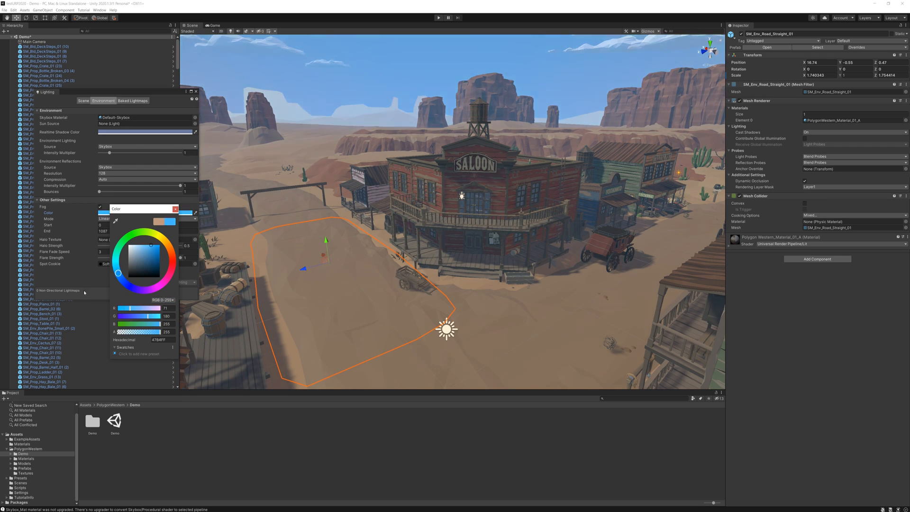
{"action": "left_click", "coordinate": [138, 256]}
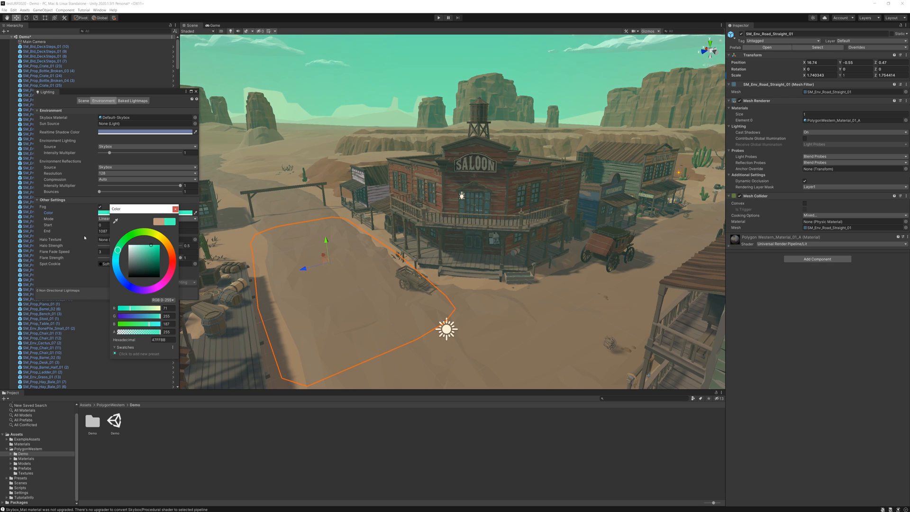
{"action": "left_click", "coordinate": [167, 243]}
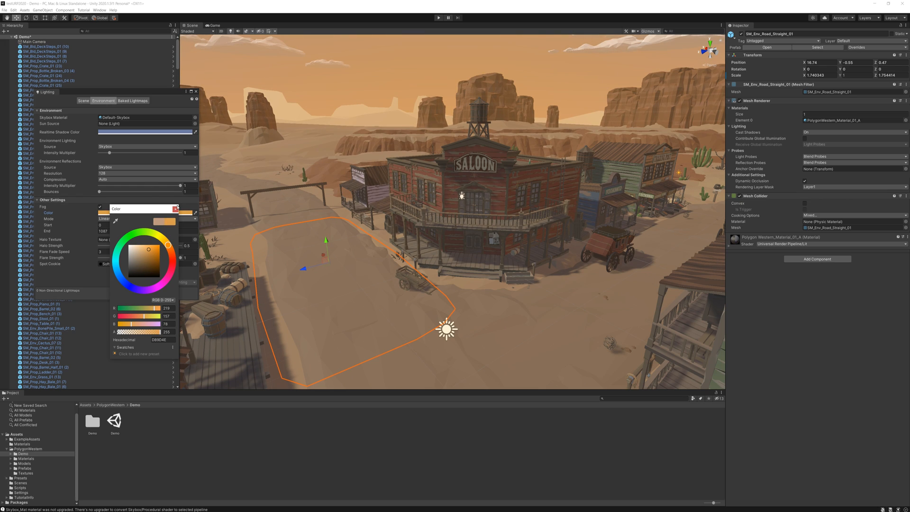
{"action": "left_click", "coordinate": [176, 207]}
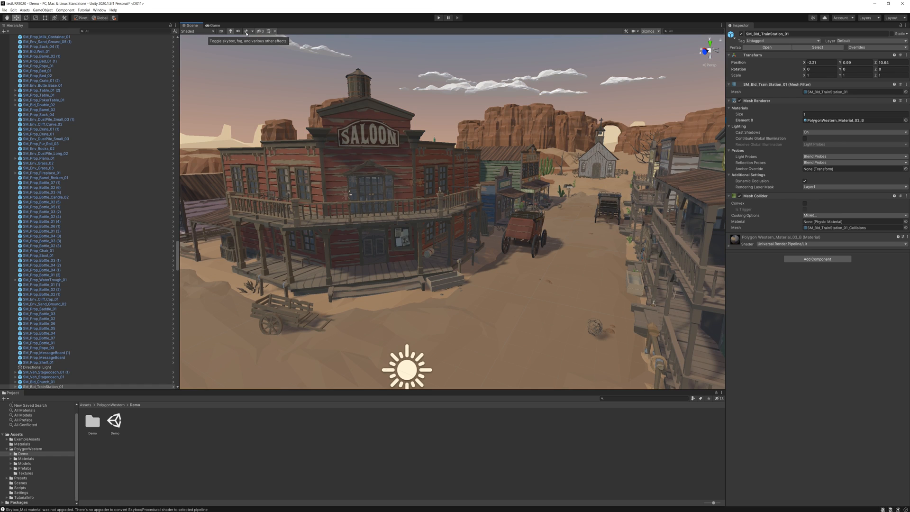
Enable Scene Lighting and Skybox in the Scene view and add a Global Volume
{"action": "left_click", "coordinate": [230, 30]}
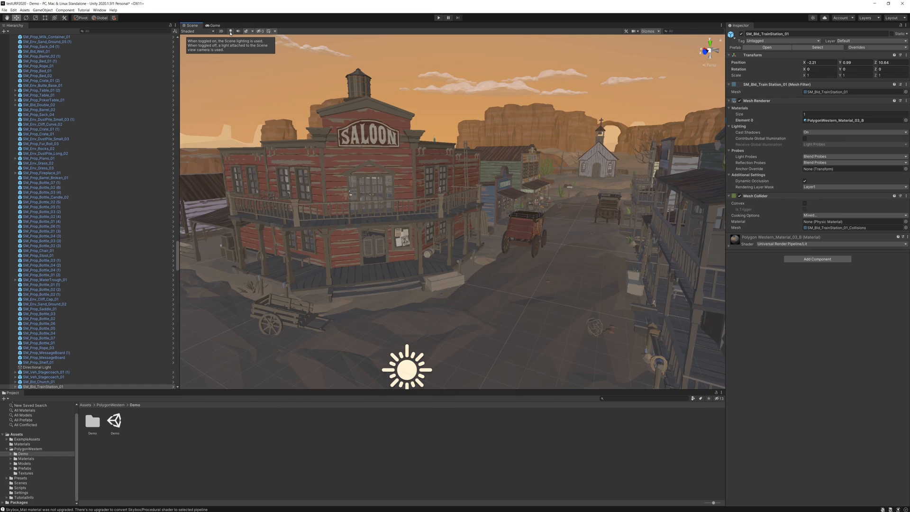
{"action": "left_click", "coordinate": [245, 32]}
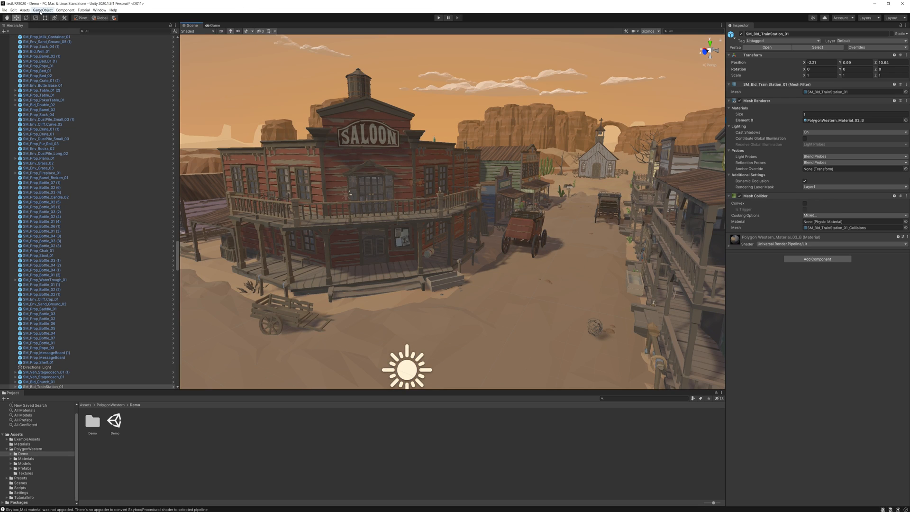
{"action": "left_click", "coordinate": [42, 10]}
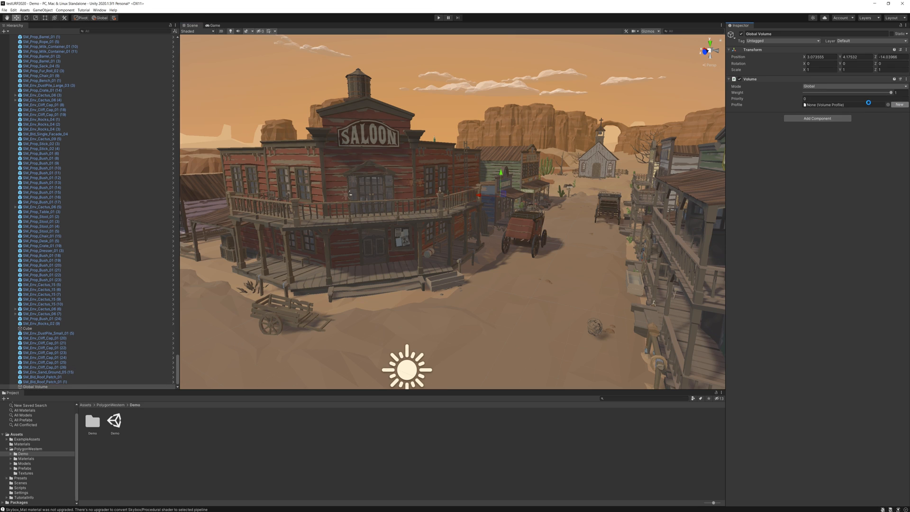
Create a new volume profile, add a Bloom override and edit its threshold
{"action": "left_click", "coordinate": [899, 104]}
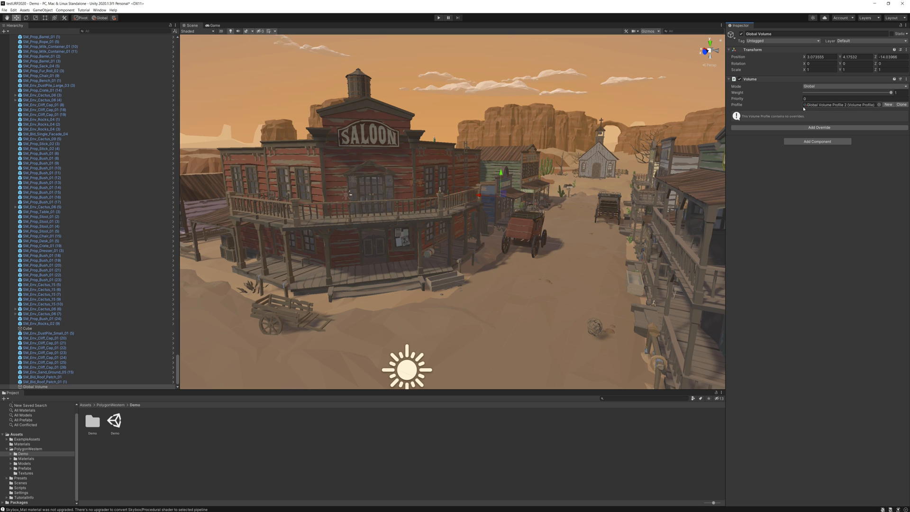
{"action": "left_click", "coordinate": [817, 127]}
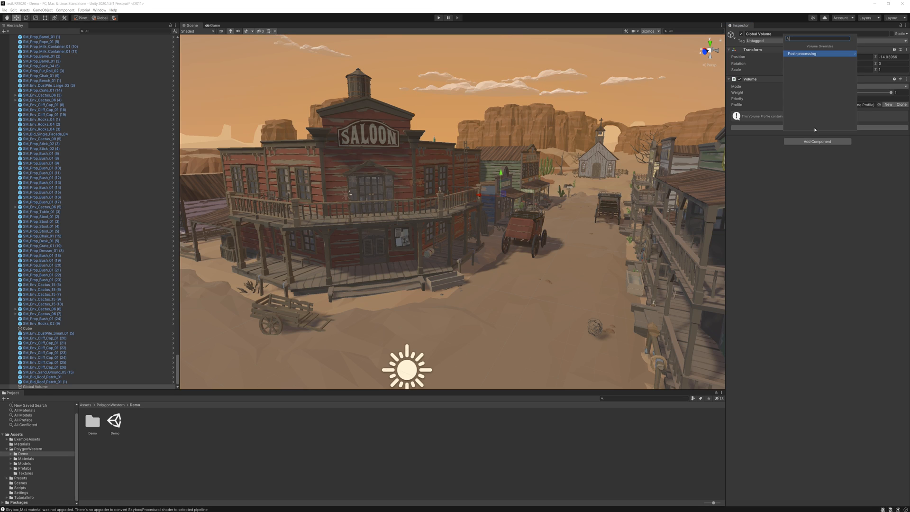
{"action": "left_click", "coordinate": [801, 54]}
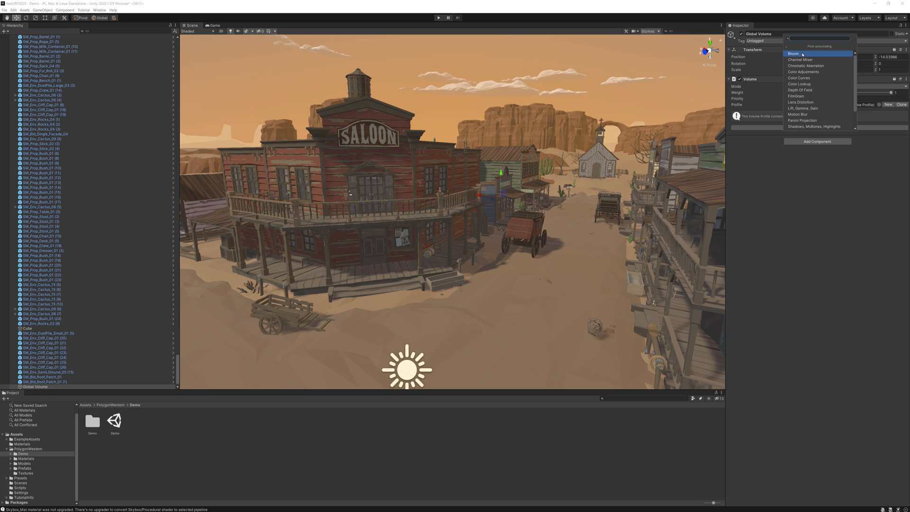
{"action": "left_click", "coordinate": [794, 54]}
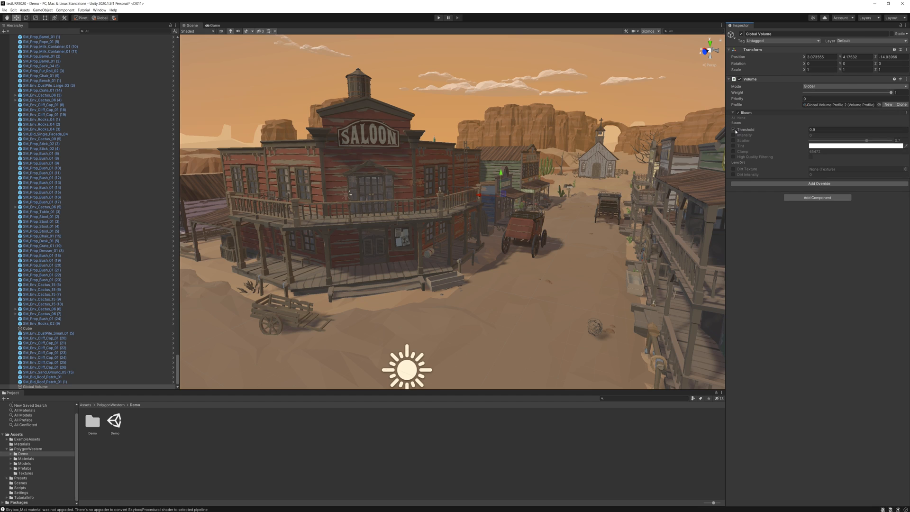
{"action": "double_click", "coordinate": [852, 130]}
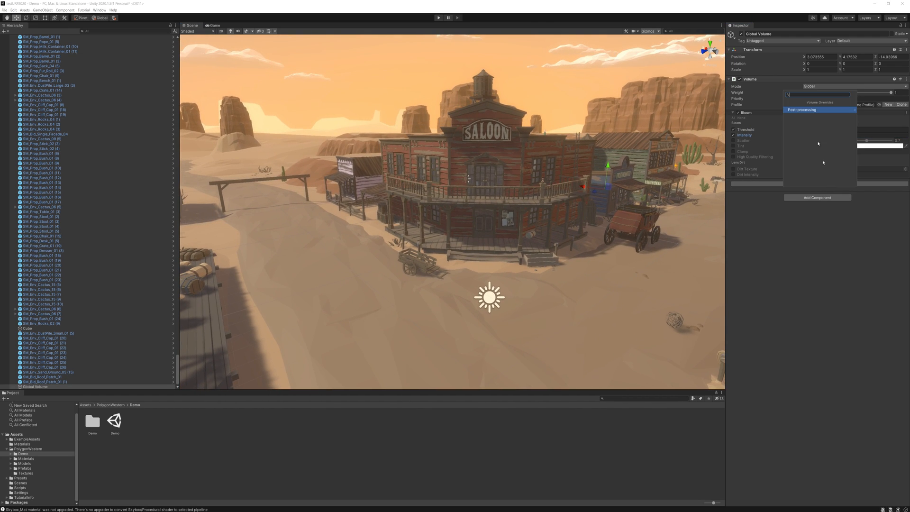
Add a Vignette override, enable its settings and set intensity to about 0.44
{"action": "left_click", "coordinate": [801, 110]}
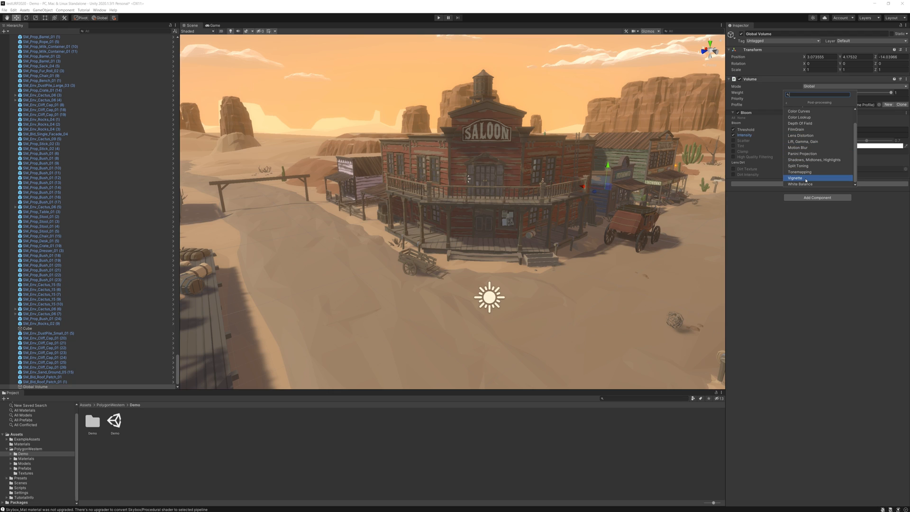
{"action": "left_click", "coordinate": [794, 178]}
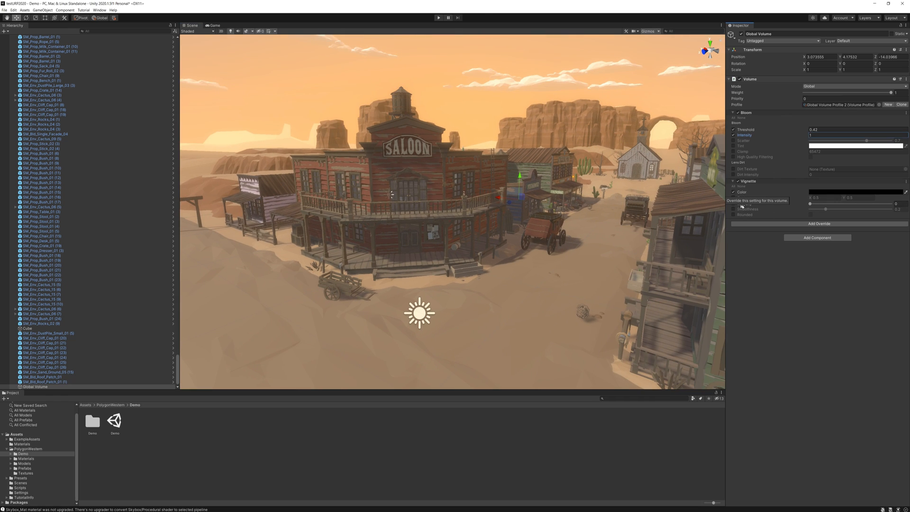
{"action": "left_click", "coordinate": [736, 204]}
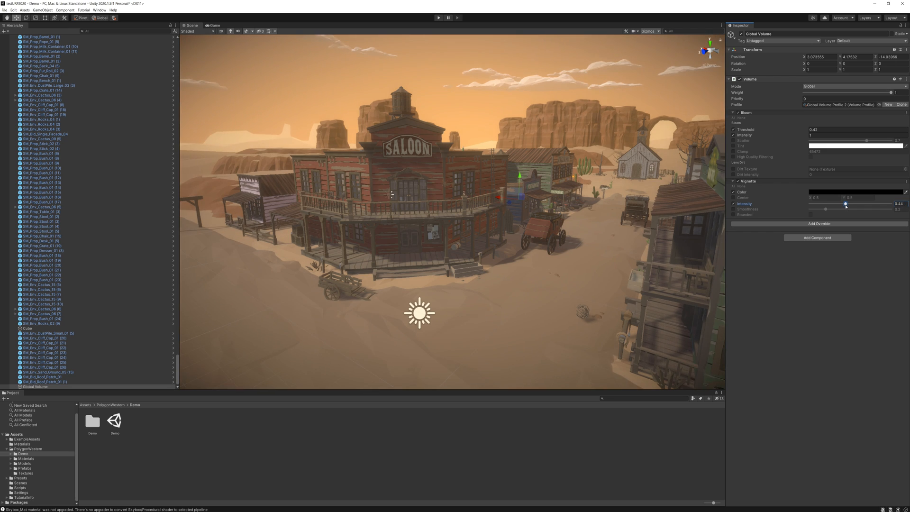
{"action": "left_click", "coordinate": [857, 191]}
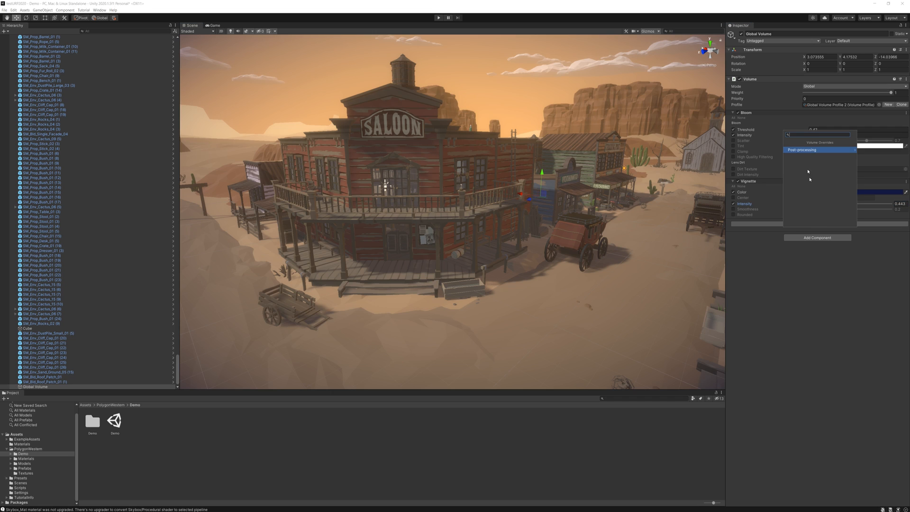
{"action": "left_click", "coordinate": [801, 149]}
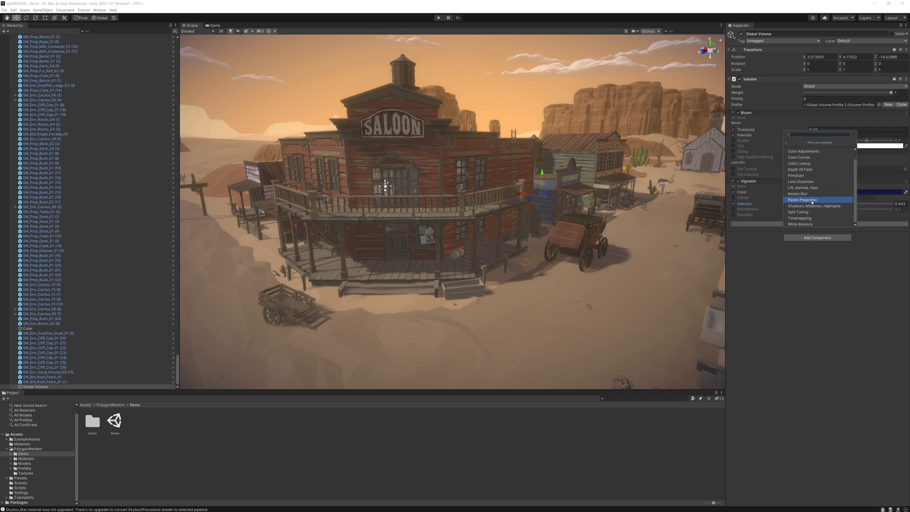
{"action": "mouse_move", "coordinate": [824, 163]}
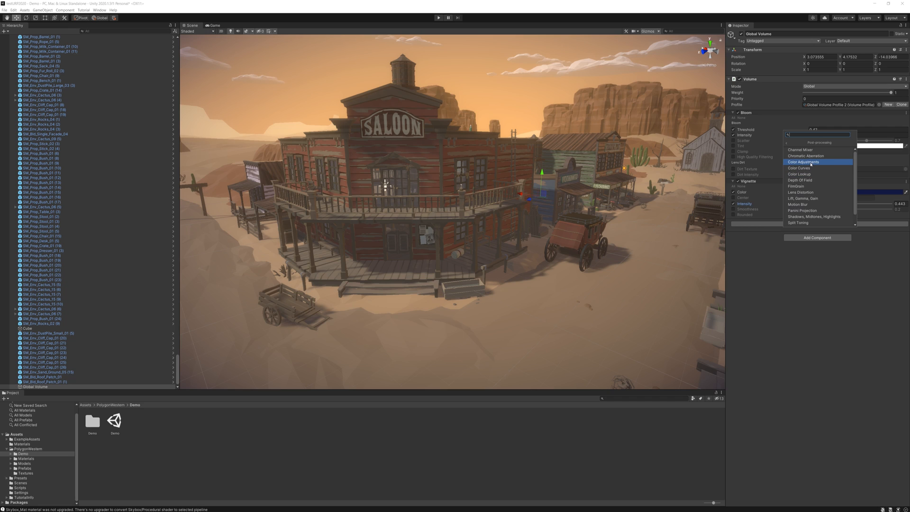
Add a Color Adjustments override and enable its contrast and saturation settings
{"action": "left_click", "coordinate": [803, 162]}
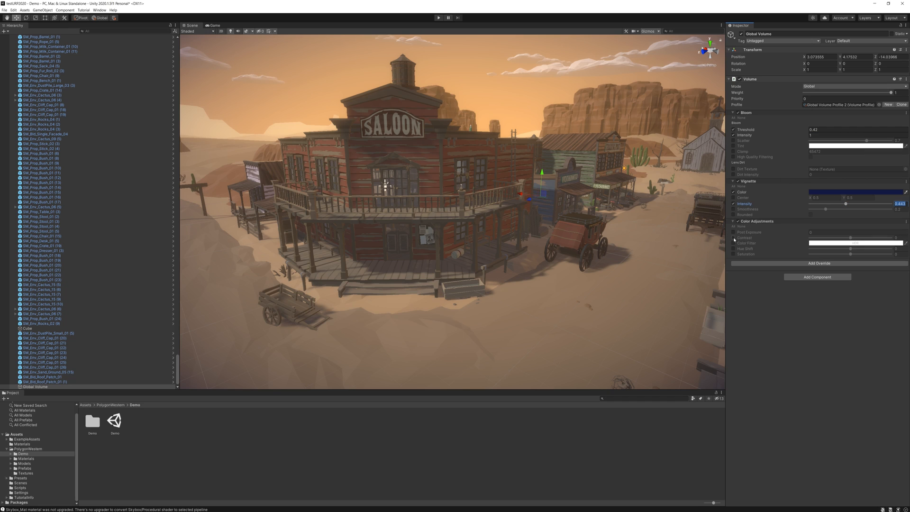
{"action": "left_click", "coordinate": [734, 237]}
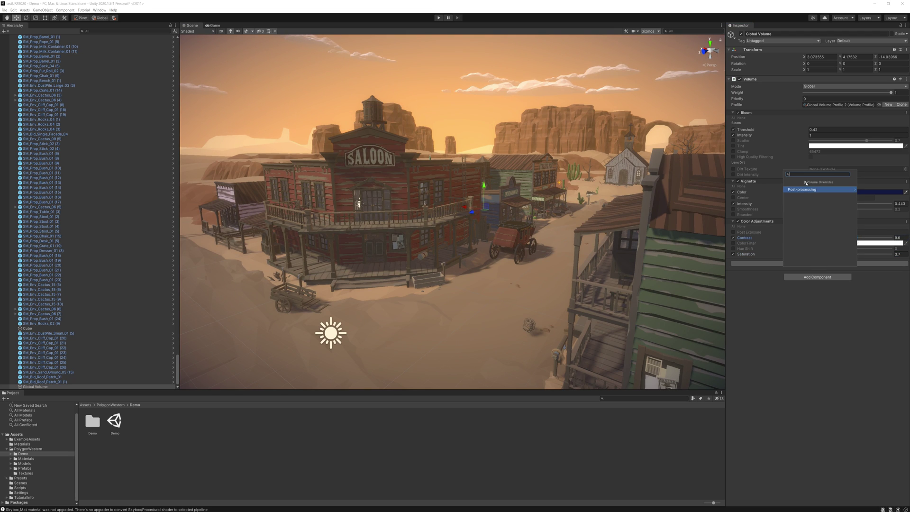
{"action": "left_click", "coordinate": [801, 189]}
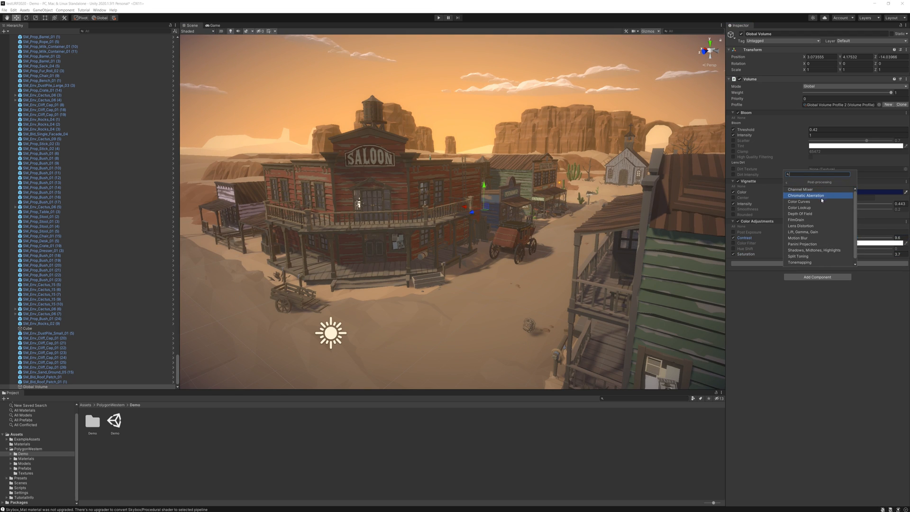
{"action": "mouse_move", "coordinate": [799, 202]}
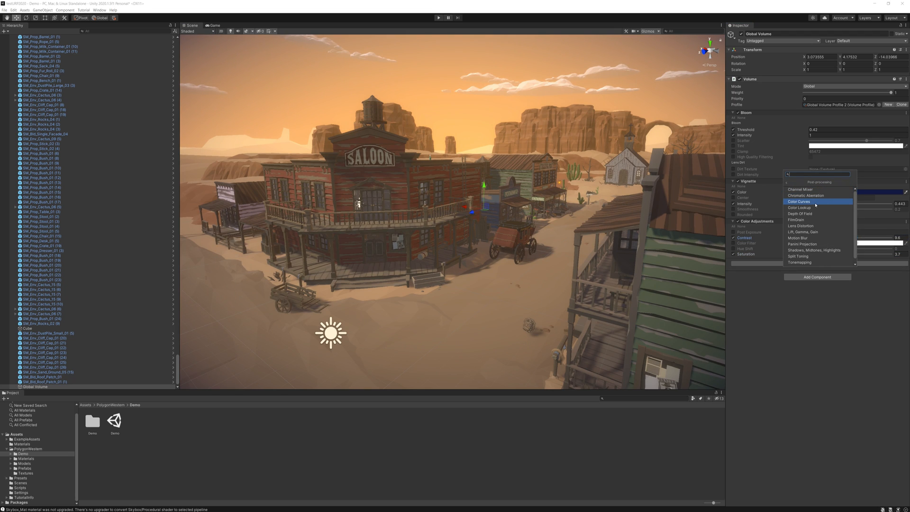
{"action": "left_click", "coordinate": [801, 207]}
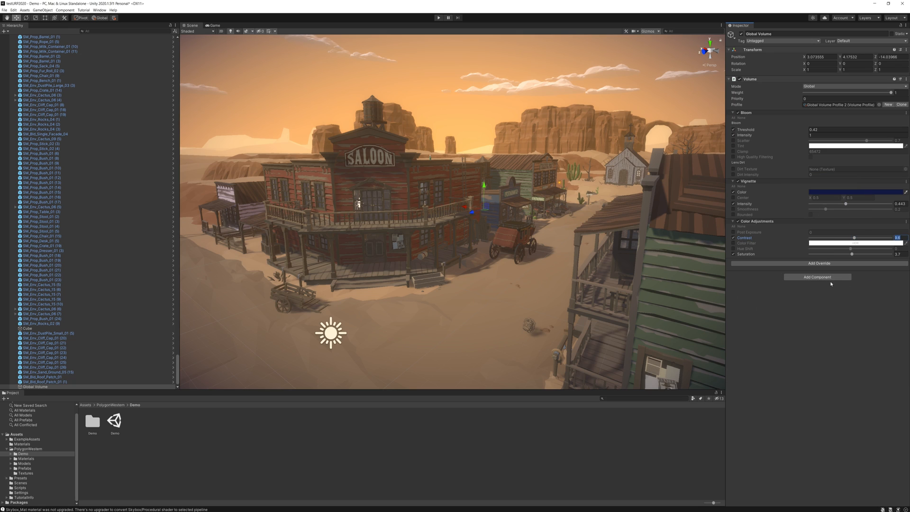
Add a White Balance override and enable its temperature, raising it to about 5.1
{"action": "left_click", "coordinate": [816, 276]}
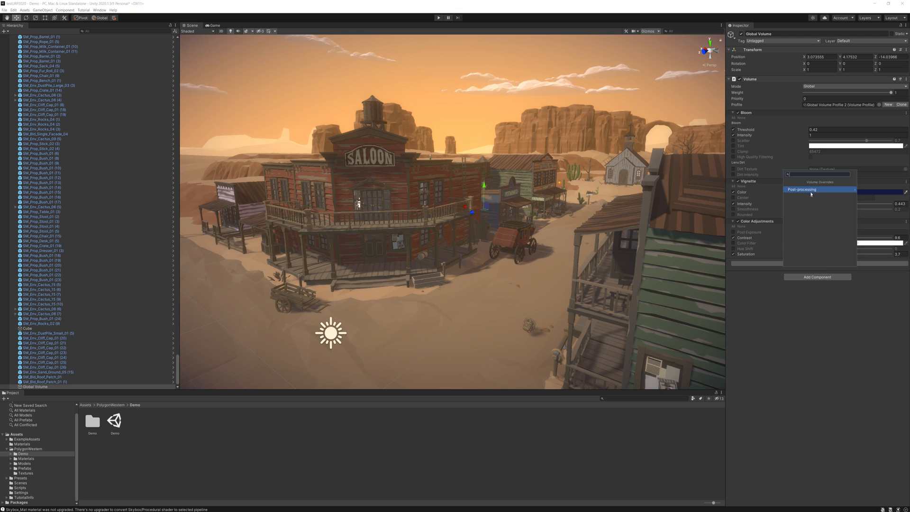
{"action": "left_click", "coordinate": [801, 189]}
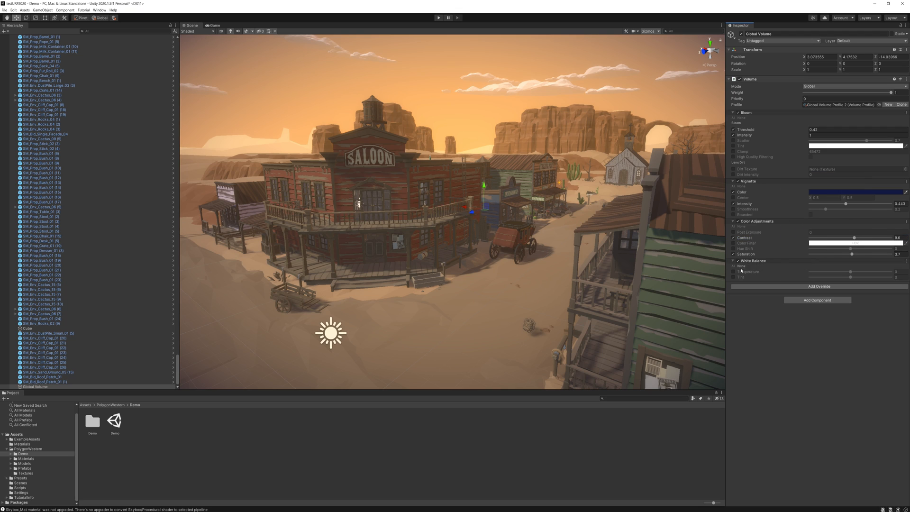
{"action": "left_click", "coordinate": [733, 270]}
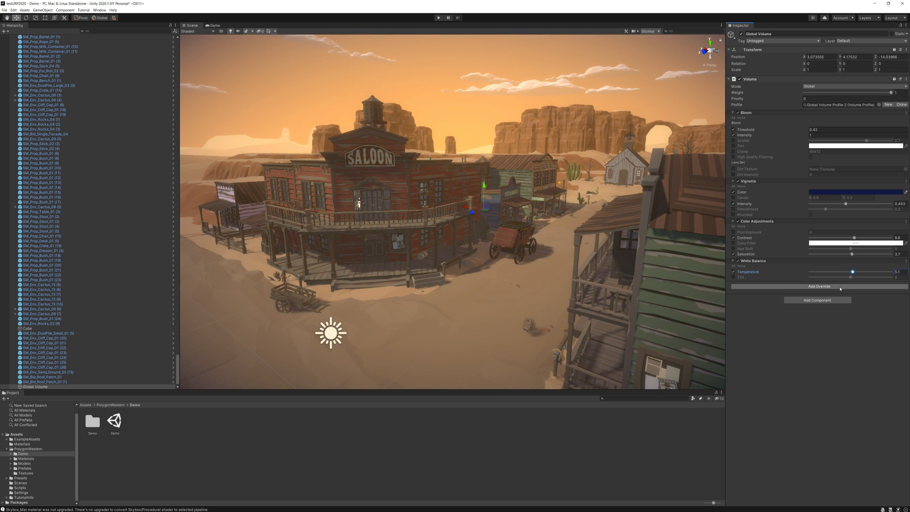
Add a Shadows, Midtones, Highlights override to the Global Volume profile
{"action": "left_click", "coordinate": [817, 285]}
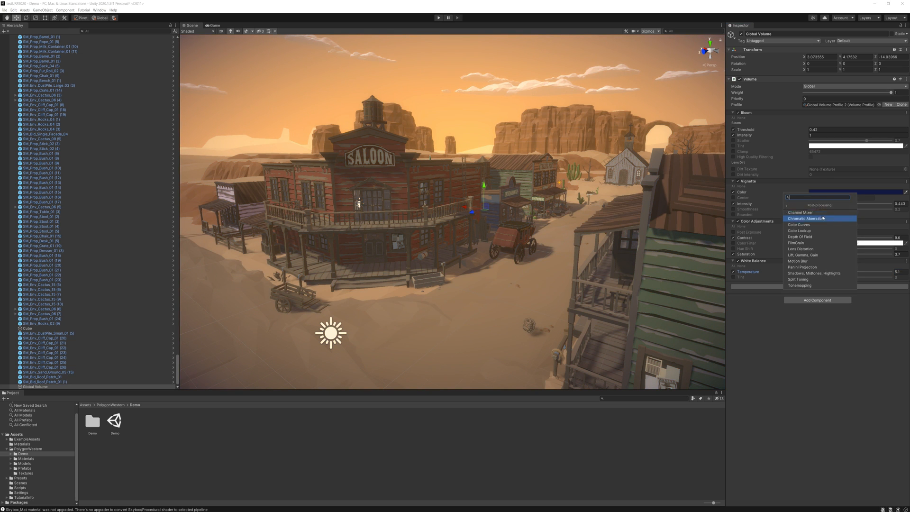
{"action": "mouse_move", "coordinate": [818, 213]}
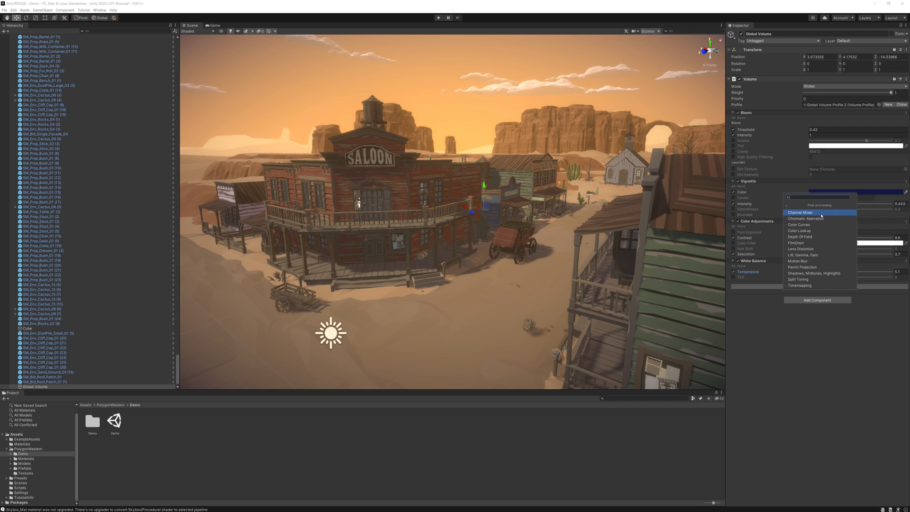
{"action": "mouse_move", "coordinate": [819, 254]}
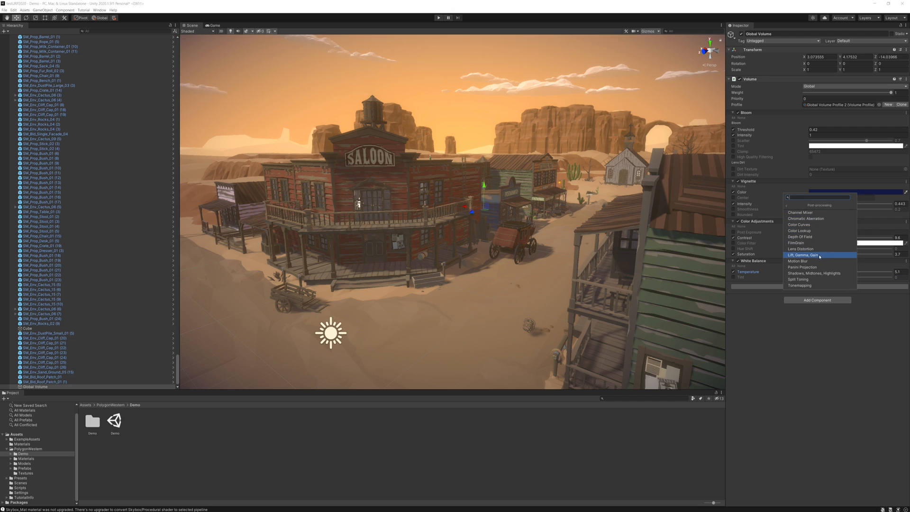
{"action": "left_click", "coordinate": [815, 273]}
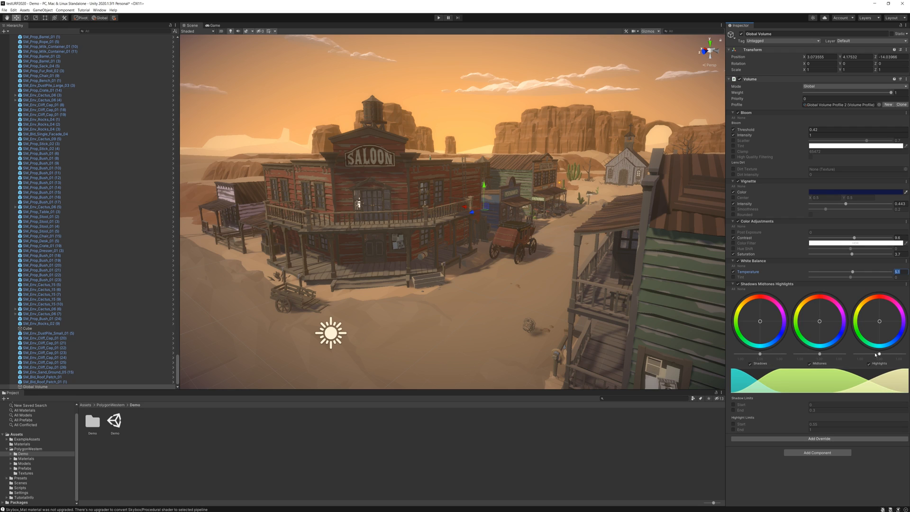
{"action": "mouse_move", "coordinate": [876, 327]}
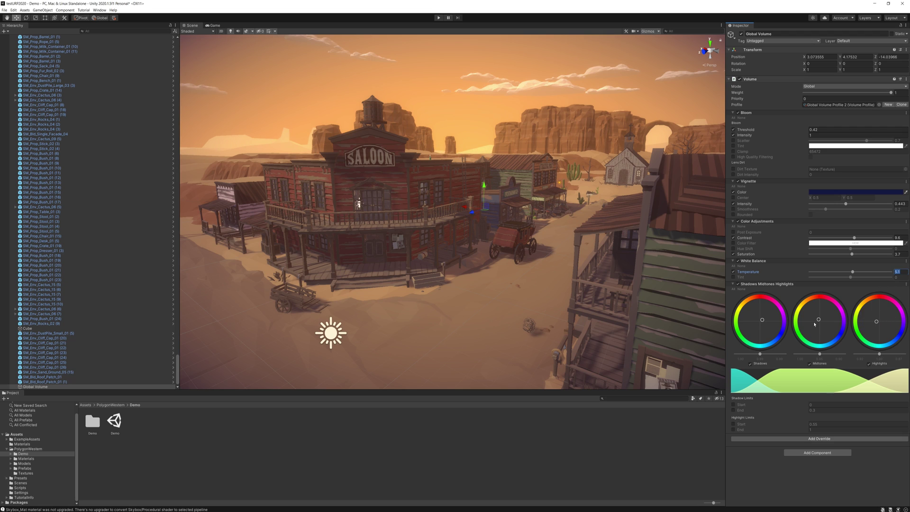
{"action": "mouse_move", "coordinate": [771, 318]}
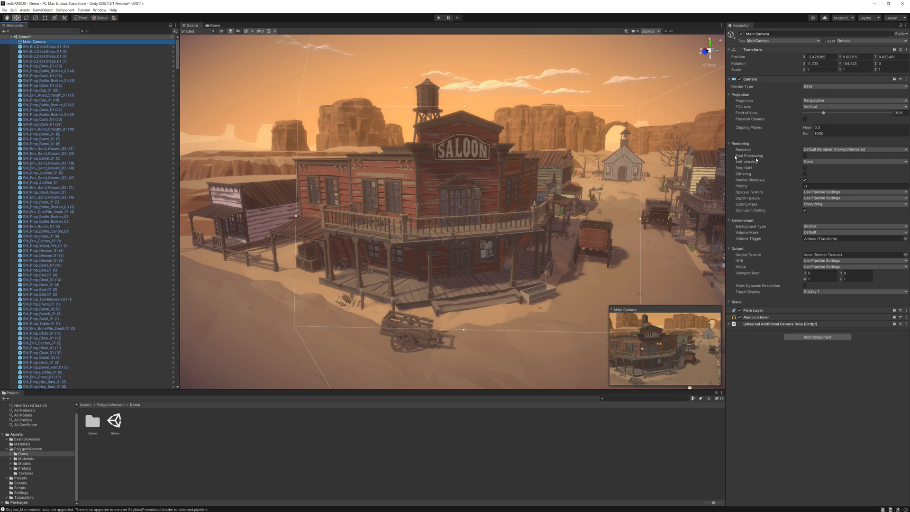
{"action": "mouse_move", "coordinate": [756, 160]}
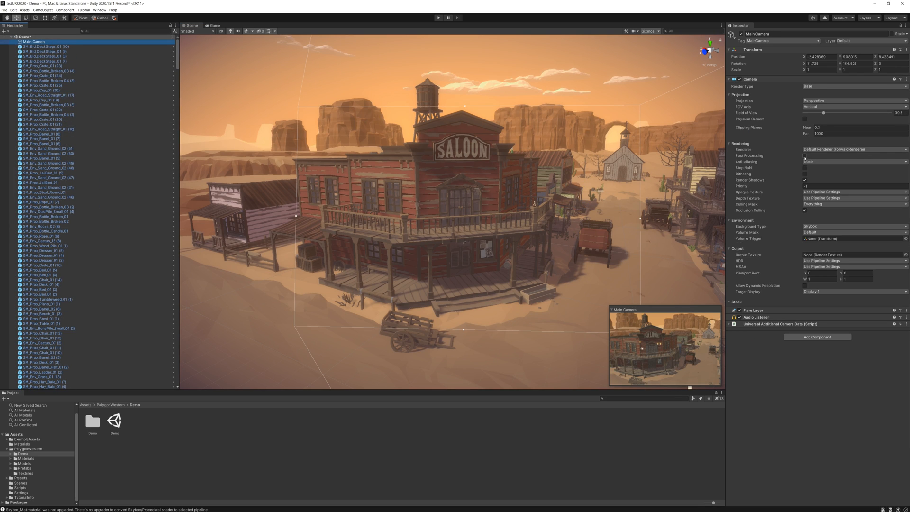
Enable Post Processing on the Main Camera and set anti-aliasing to FXAA
{"action": "left_click", "coordinate": [214, 25]}
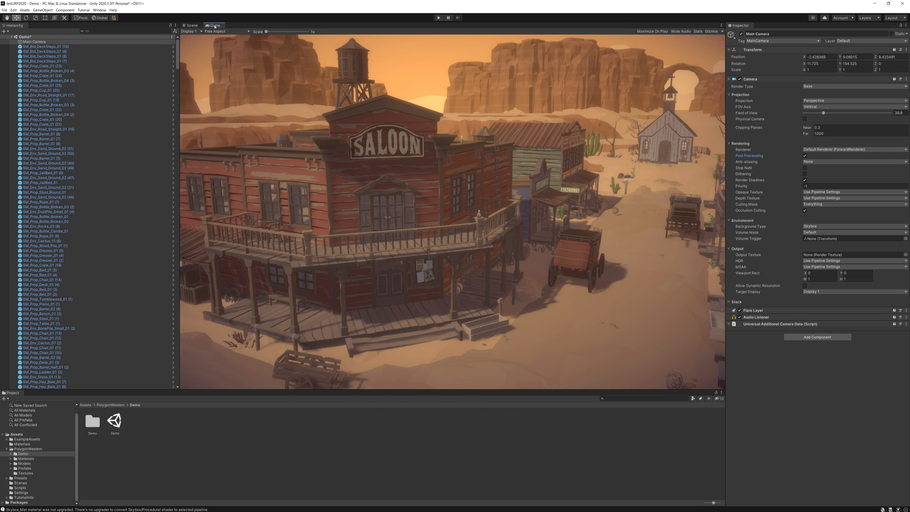
{"action": "left_click", "coordinate": [191, 25]}
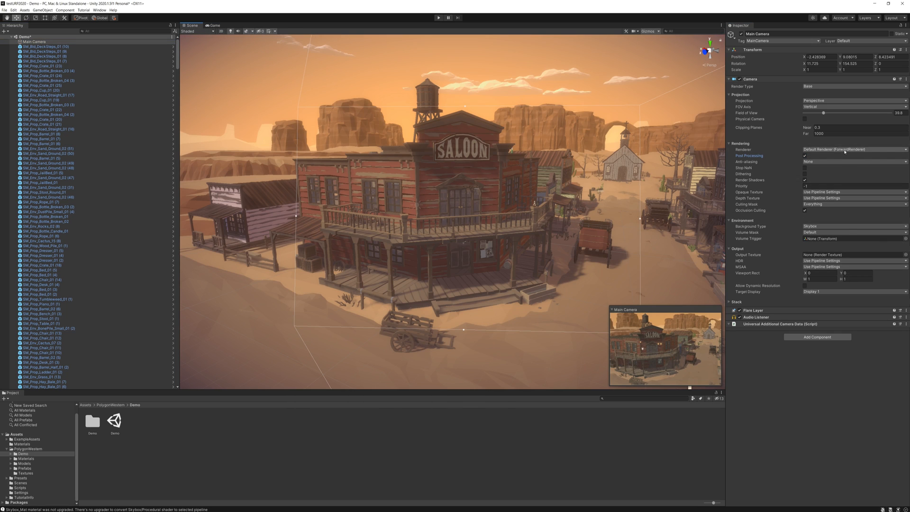
{"action": "left_click", "coordinate": [853, 161]}
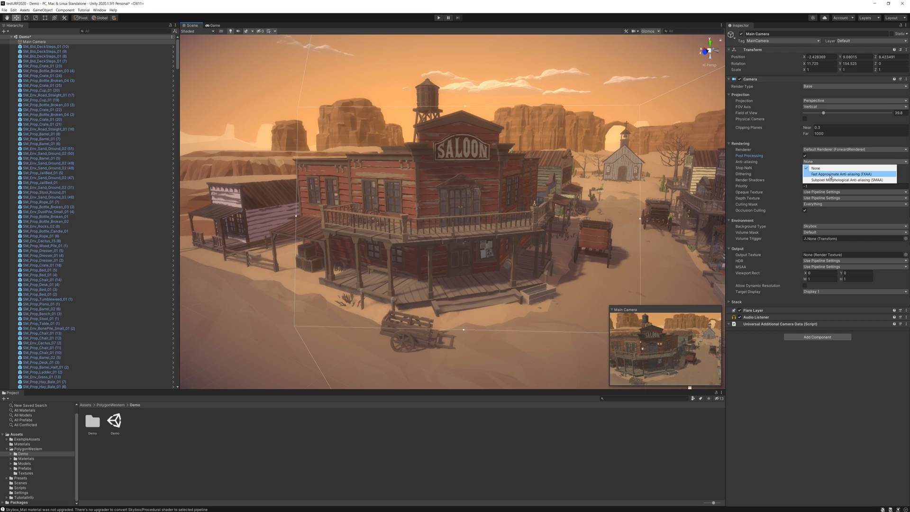
{"action": "left_click", "coordinate": [843, 174]}
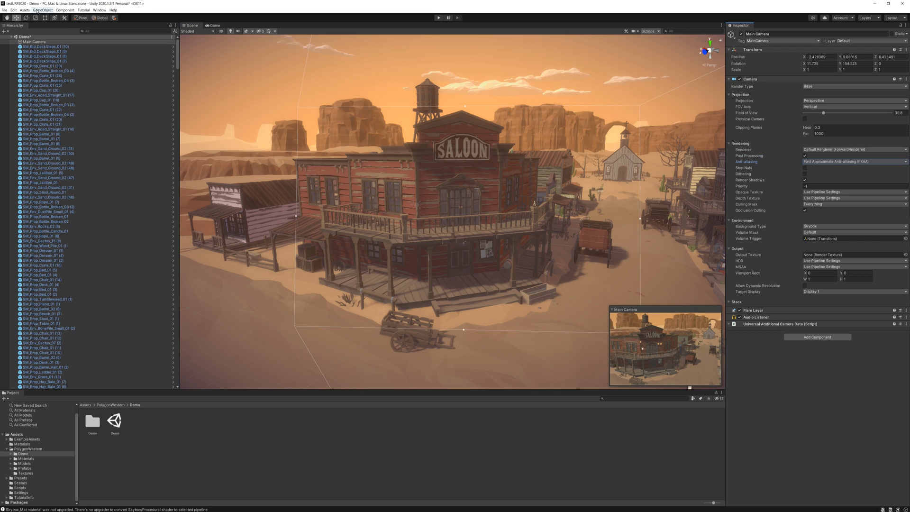
{"action": "left_click", "coordinate": [13, 10]}
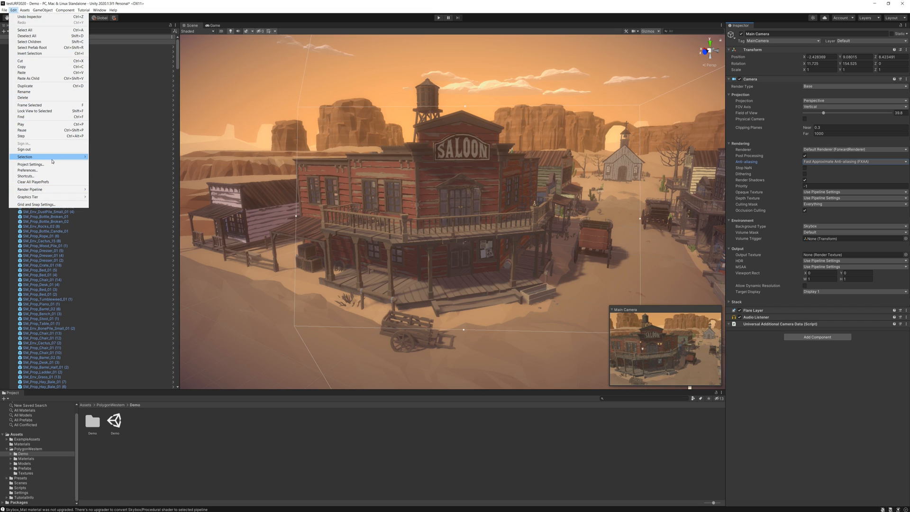
{"action": "mouse_move", "coordinate": [40, 165]}
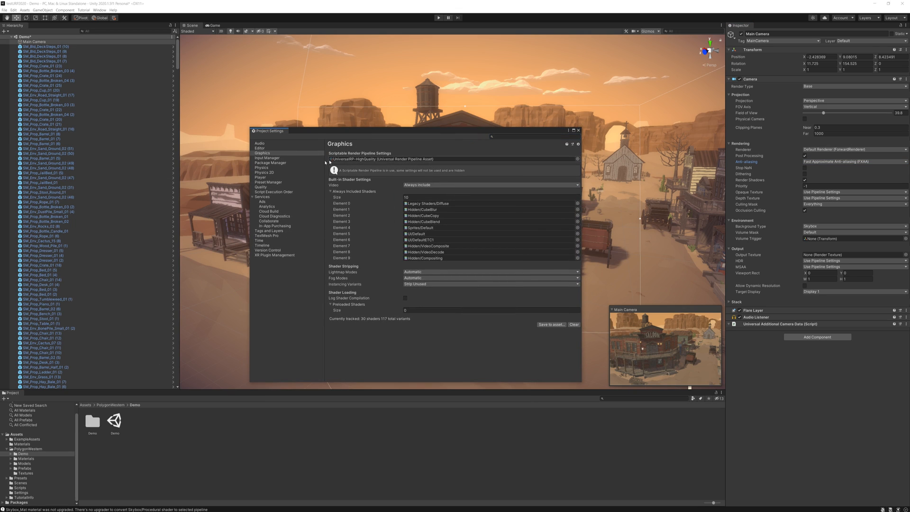
Check the Quality page, then select the UniversalRP-HighQuality asset from Graphics settings
{"action": "left_click", "coordinate": [262, 197]}
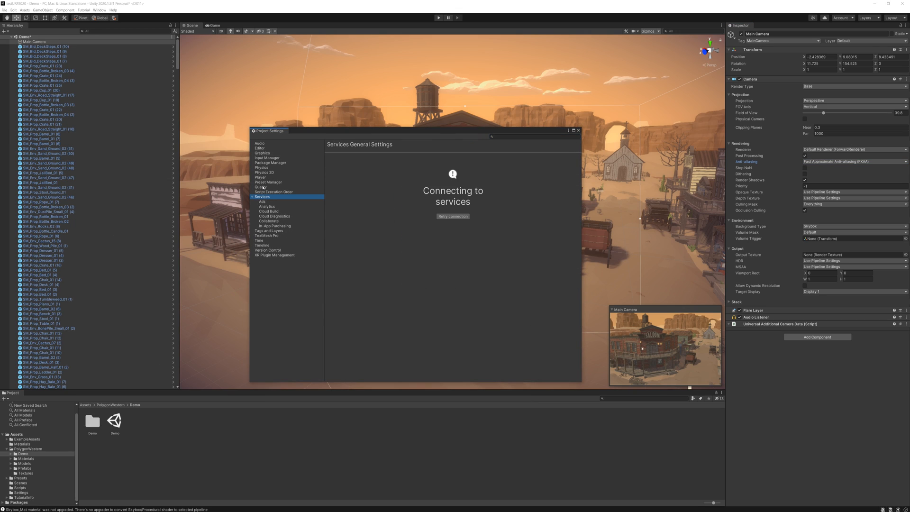
{"action": "left_click", "coordinate": [261, 187]}
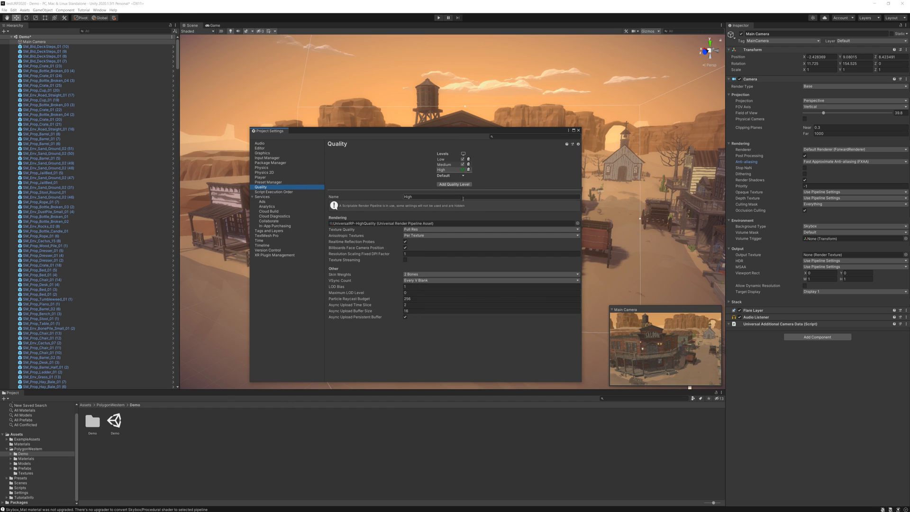
{"action": "left_click", "coordinate": [262, 152]}
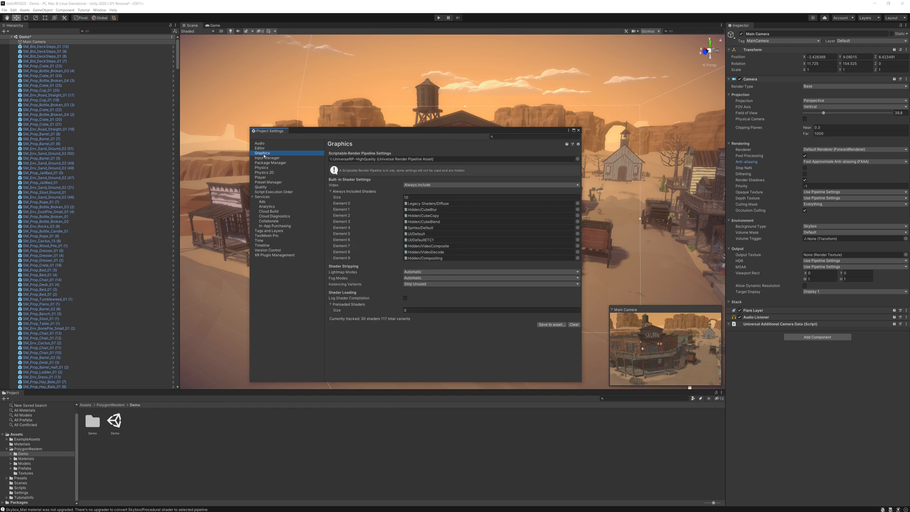
{"action": "mouse_move", "coordinate": [283, 154]}
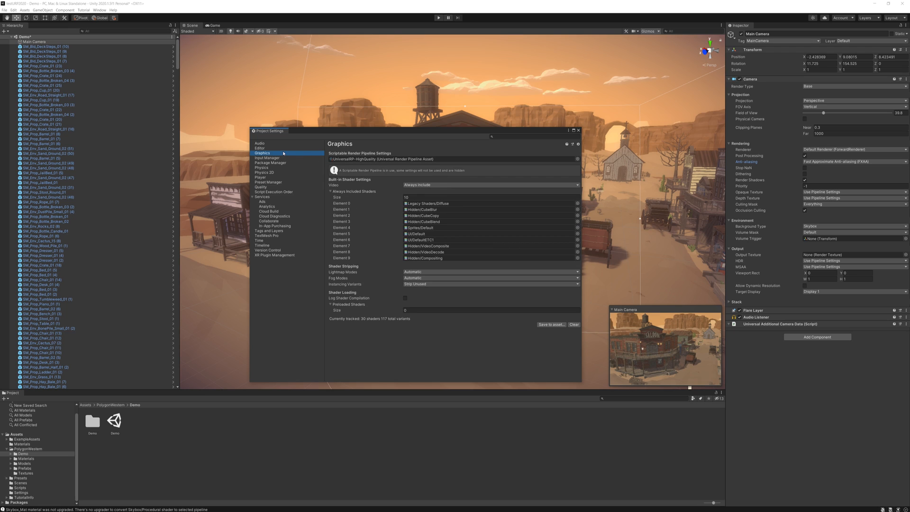
{"action": "left_click", "coordinate": [21, 496]}
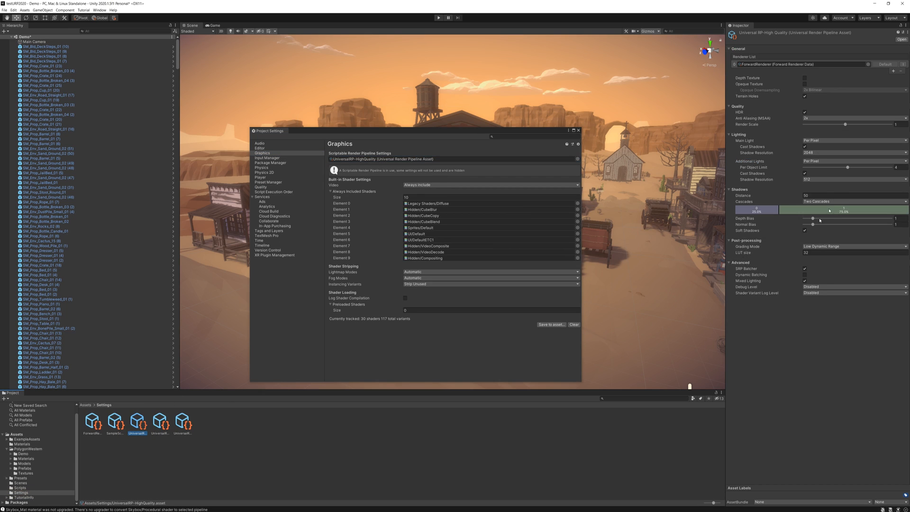
Set shadow cascades to Four and MSAA to 8x on UniversalRP-HighQuality
{"action": "left_click", "coordinate": [853, 202]}
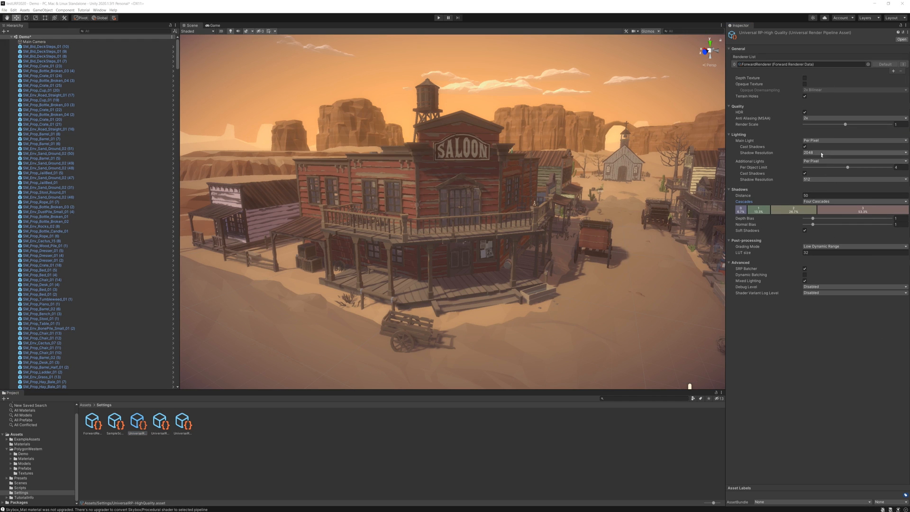
{"action": "left_click", "coordinate": [853, 118]}
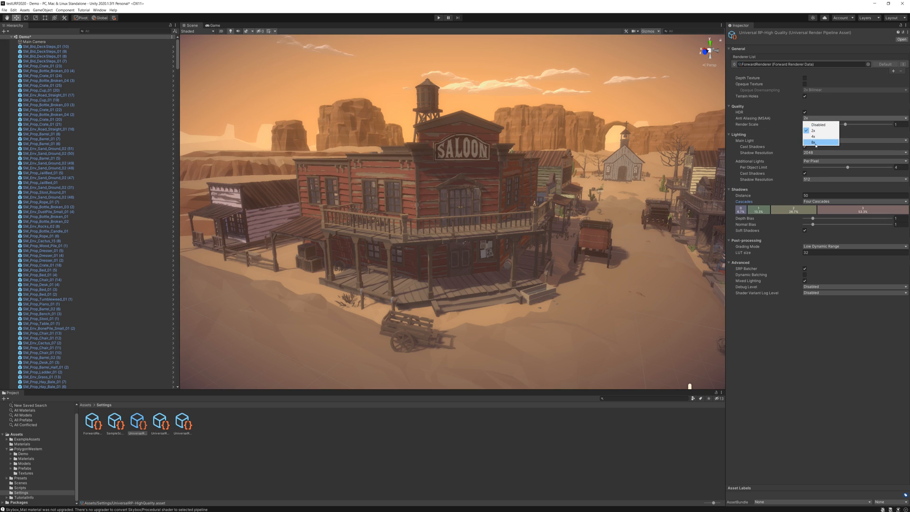
{"action": "left_click", "coordinate": [814, 142]}
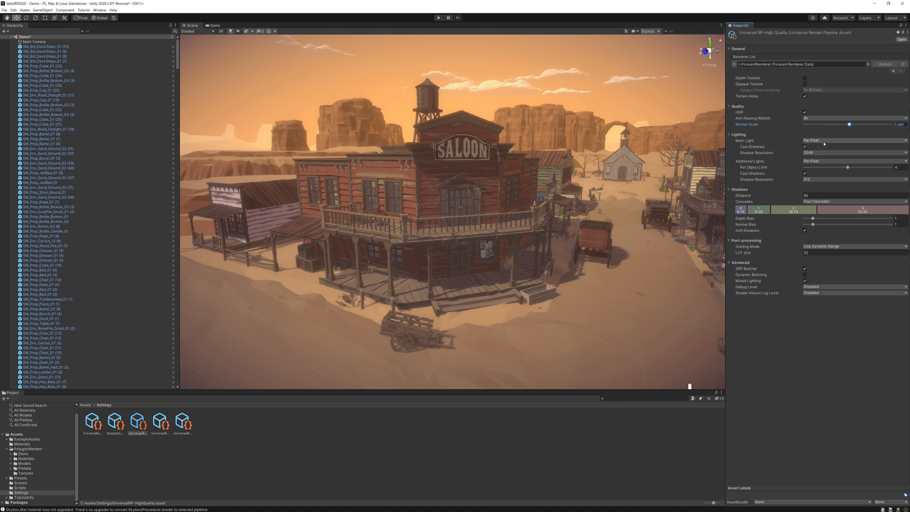
Raise main and additional light shadow resolution to 4096 and adjust shadow distance
{"action": "left_click", "coordinate": [853, 140]}
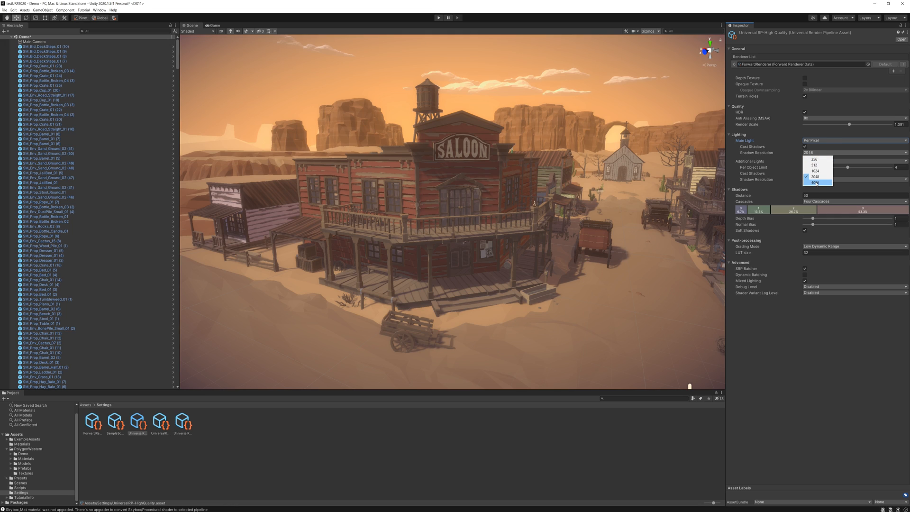
{"action": "left_click", "coordinate": [815, 182]}
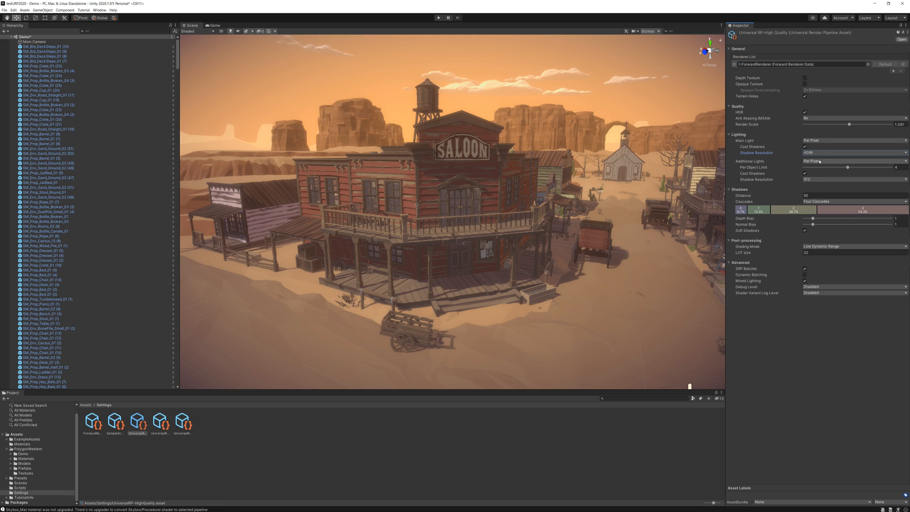
{"action": "left_click", "coordinate": [851, 179]}
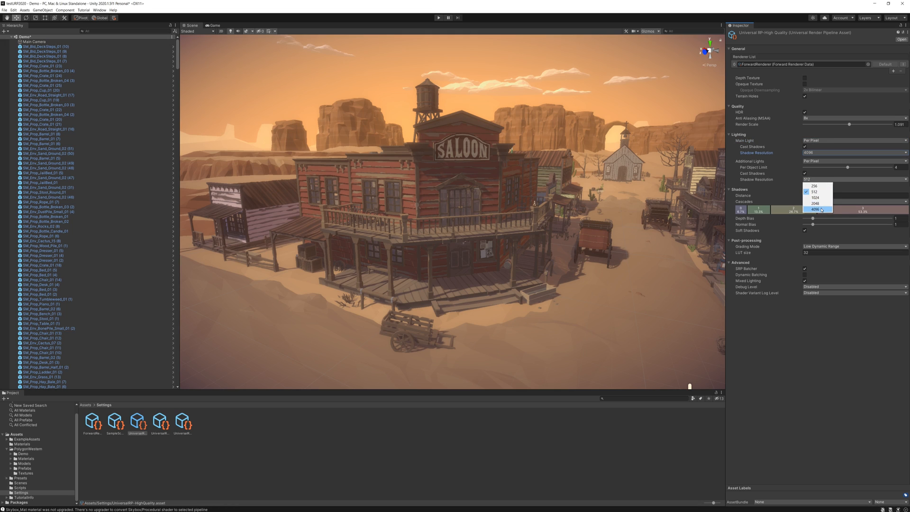
{"action": "left_click", "coordinate": [816, 211]}
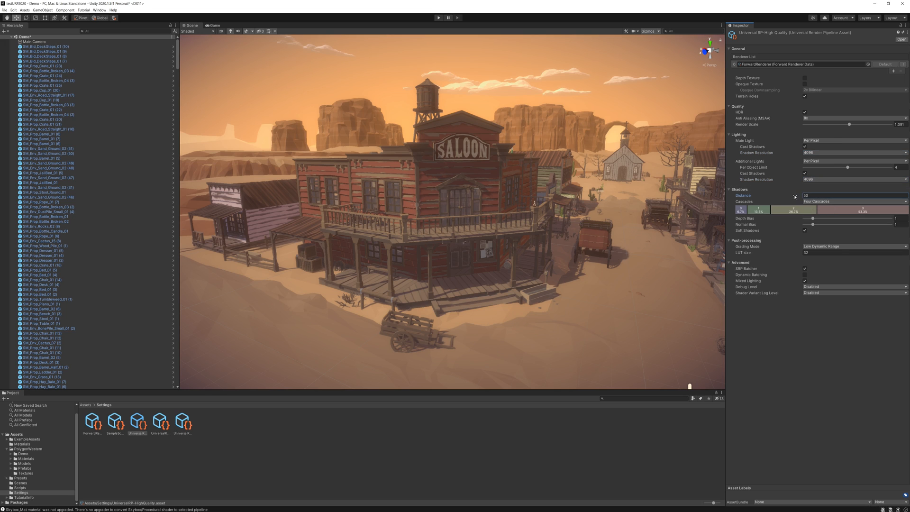
{"action": "left_click_drag", "start_coordinate": [804, 194], "coordinate": [824, 195]}
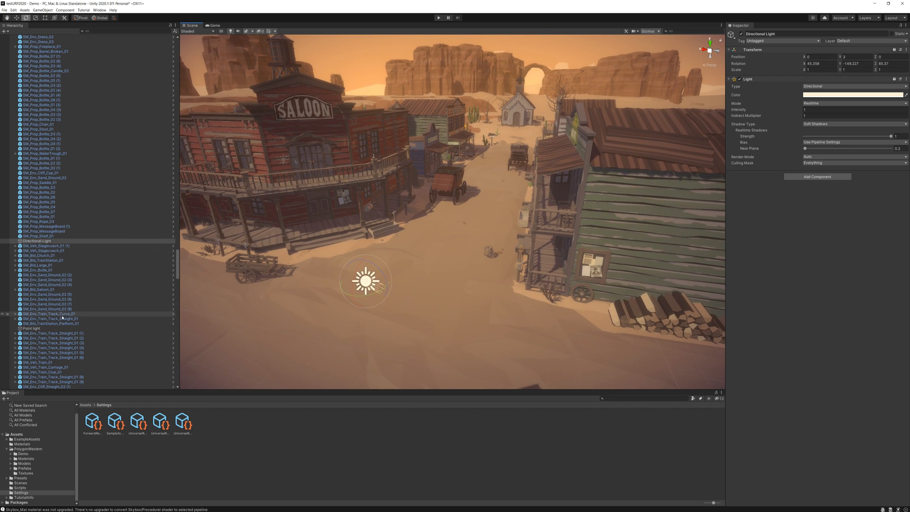
Change Directional Light (1)'s colour from orange to light blue
{"action": "scroll", "scroll_direction": "down", "scroll_amount": 3}
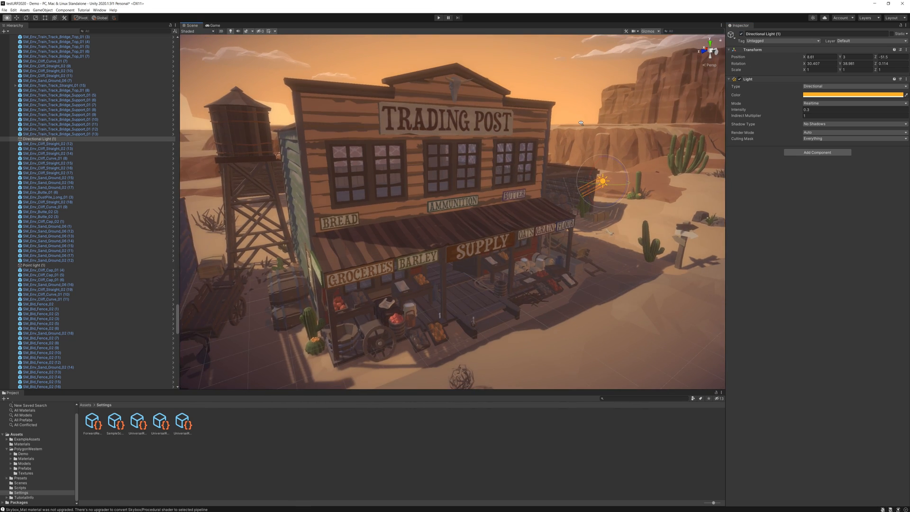
{"action": "left_click", "coordinate": [853, 95]}
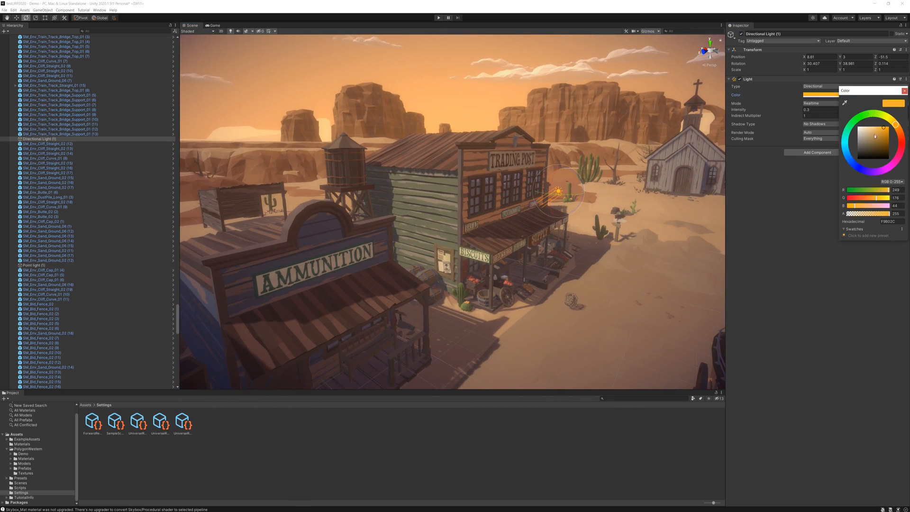
{"action": "left_click", "coordinate": [845, 151]}
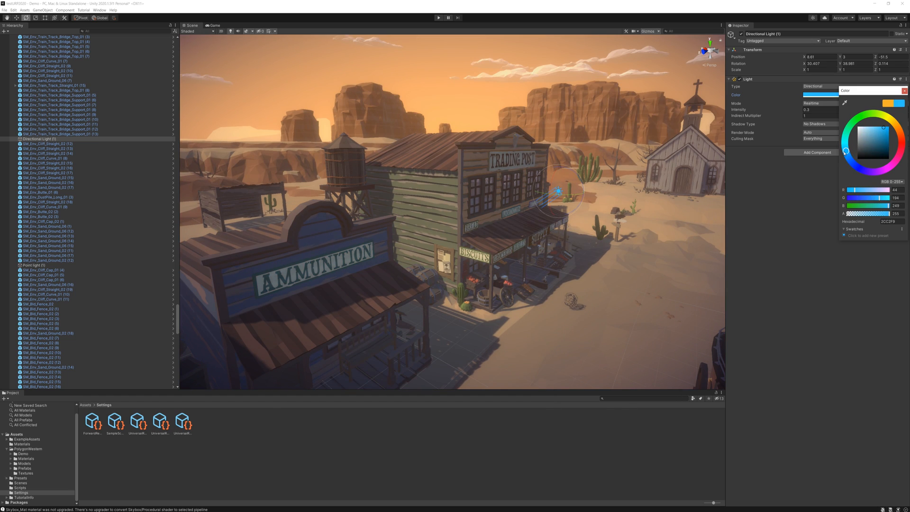